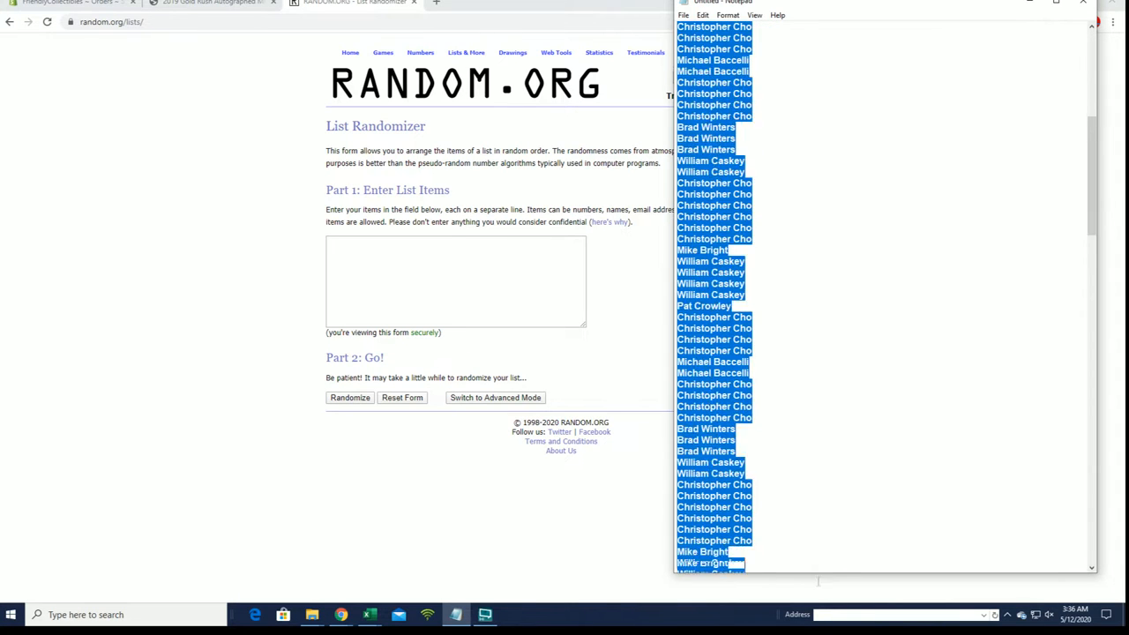
Step: Shuffle the 108 owner names in the List Randomizer seven times over
scroll(down, 3)
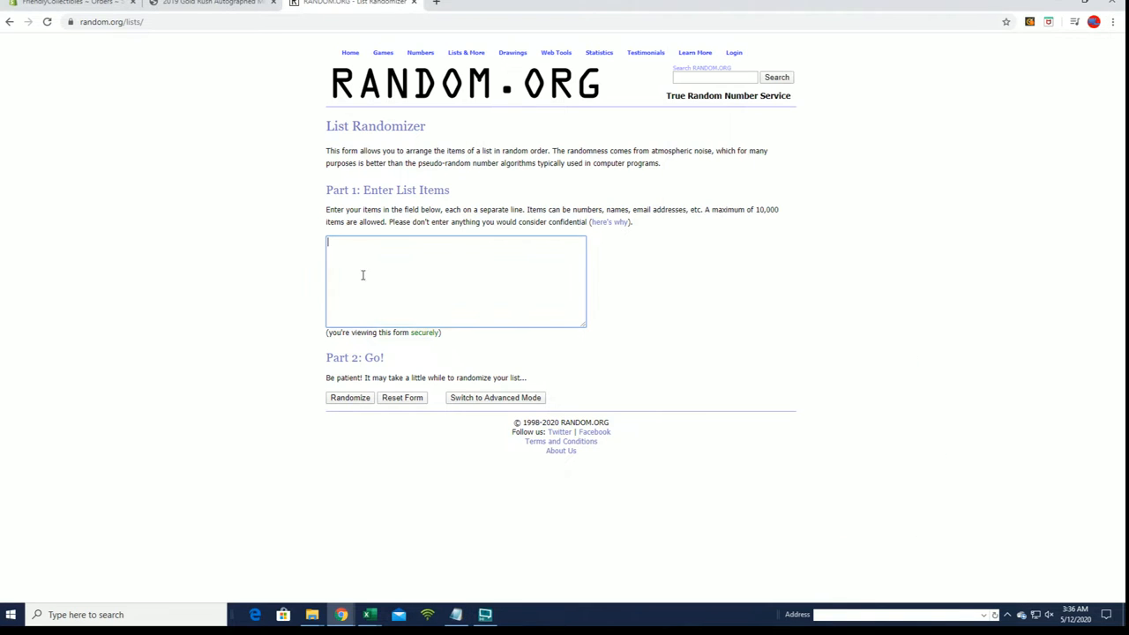
click(349, 397)
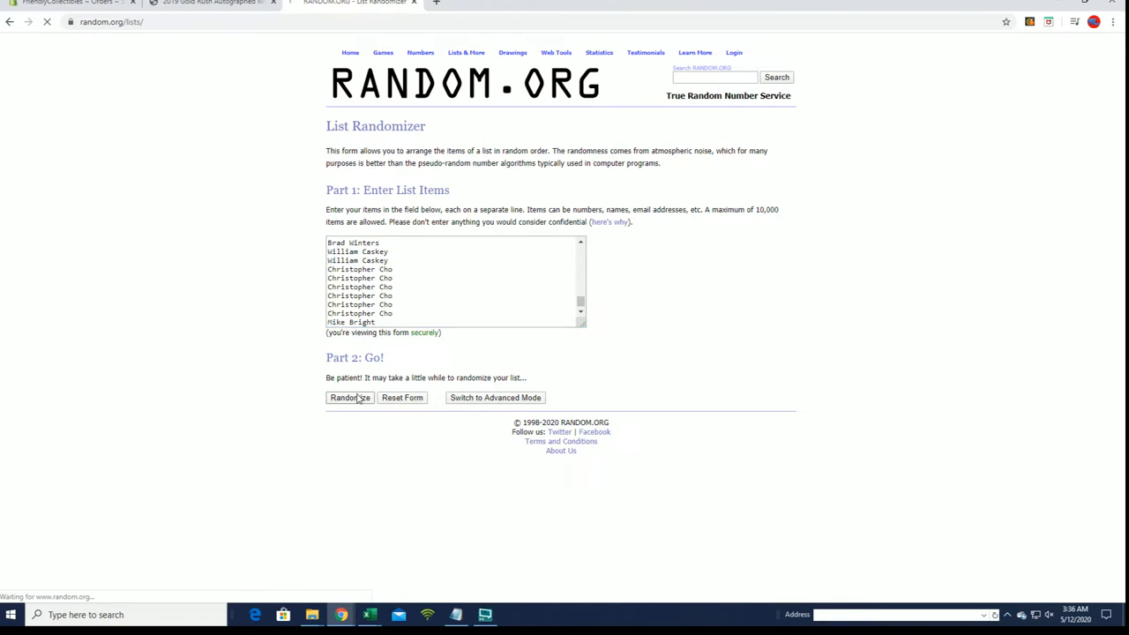
click(350, 397)
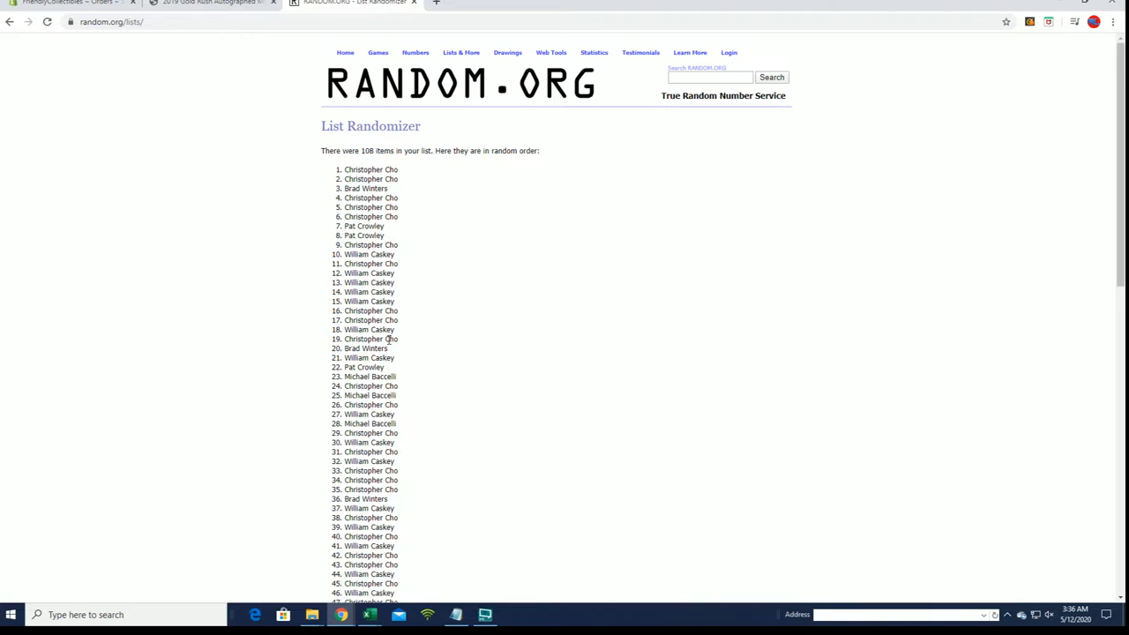
scroll(down, 3)
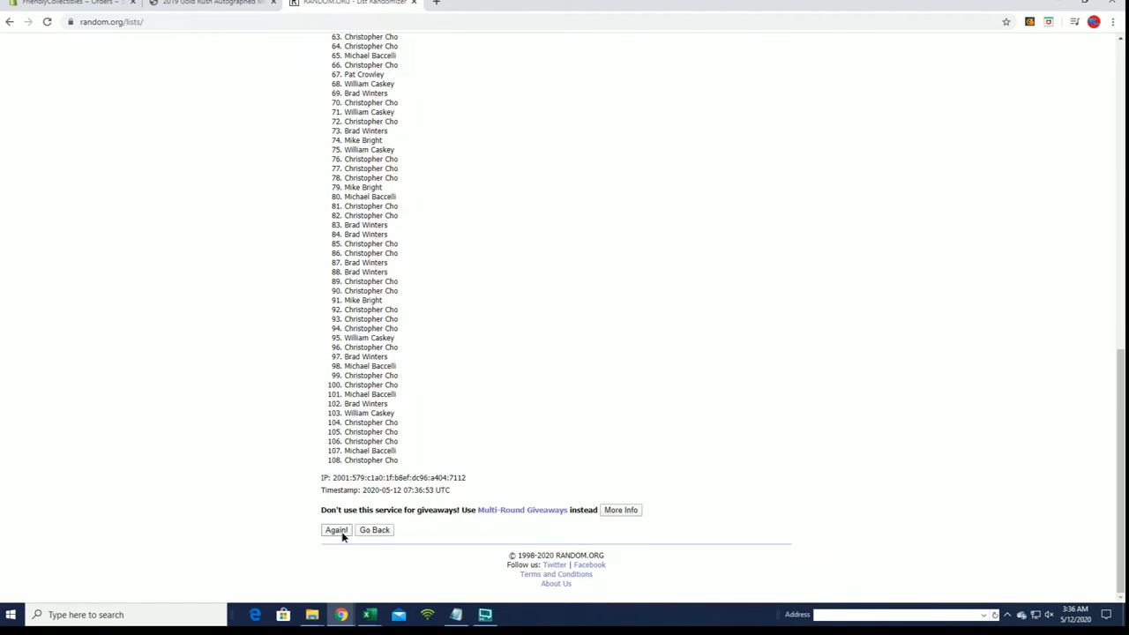
click(335, 530)
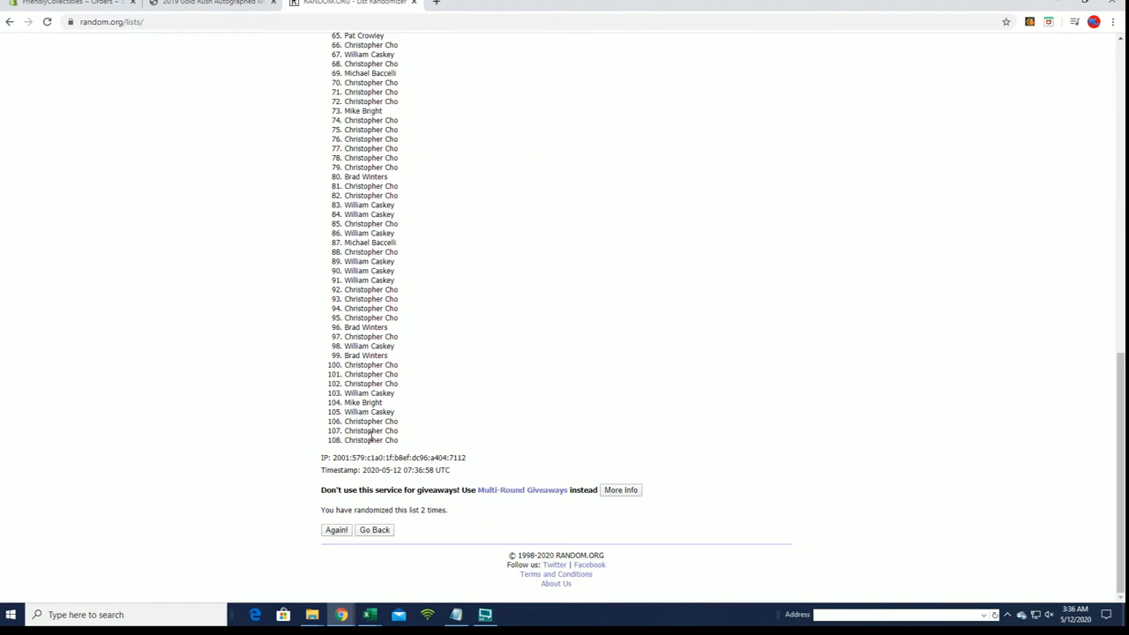
click(335, 530)
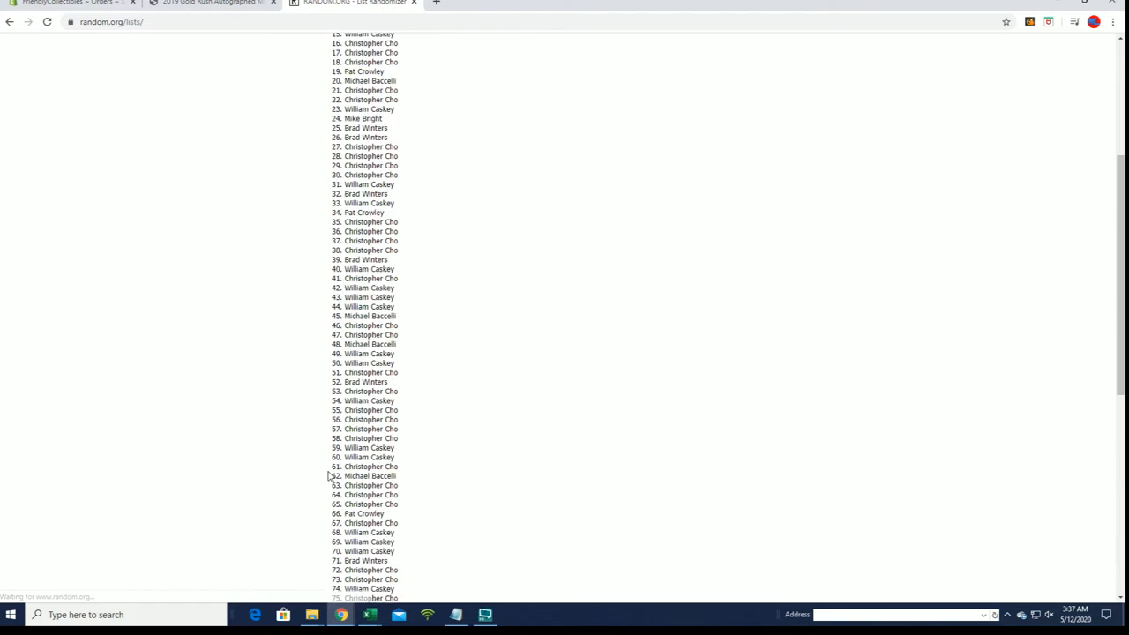
scroll(up, 3)
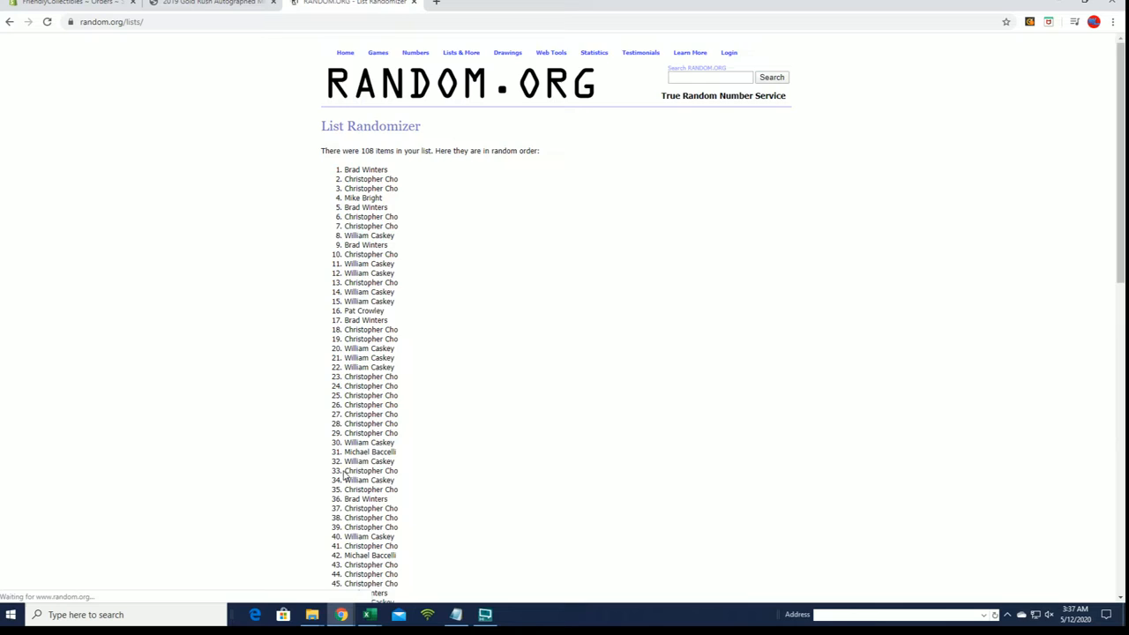
scroll(down, 3)
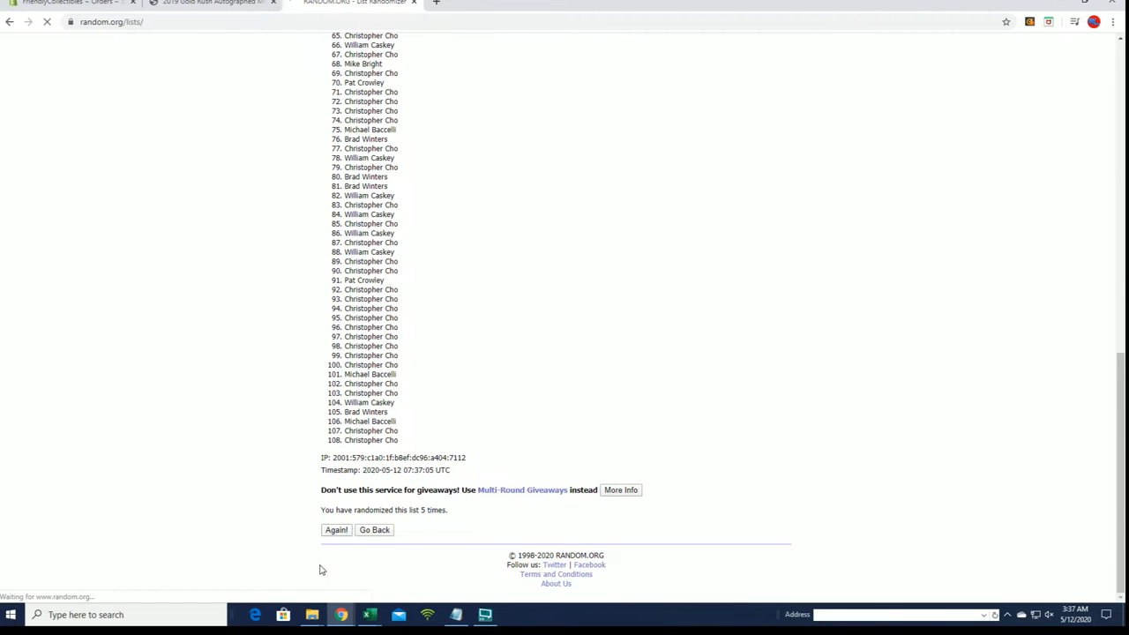
click(336, 529)
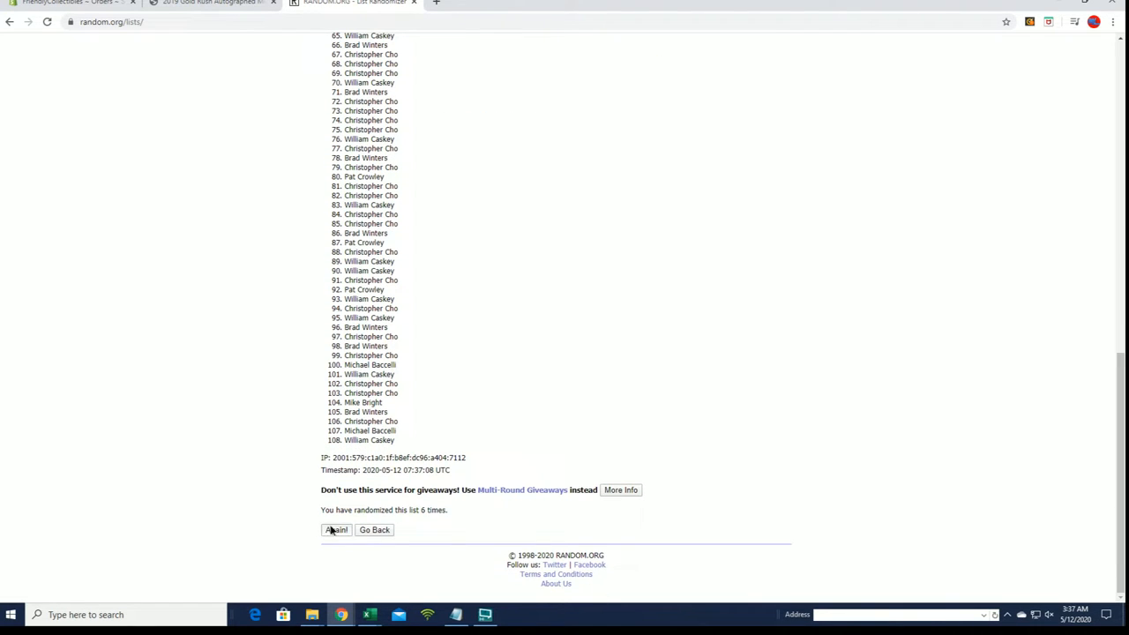
click(335, 529)
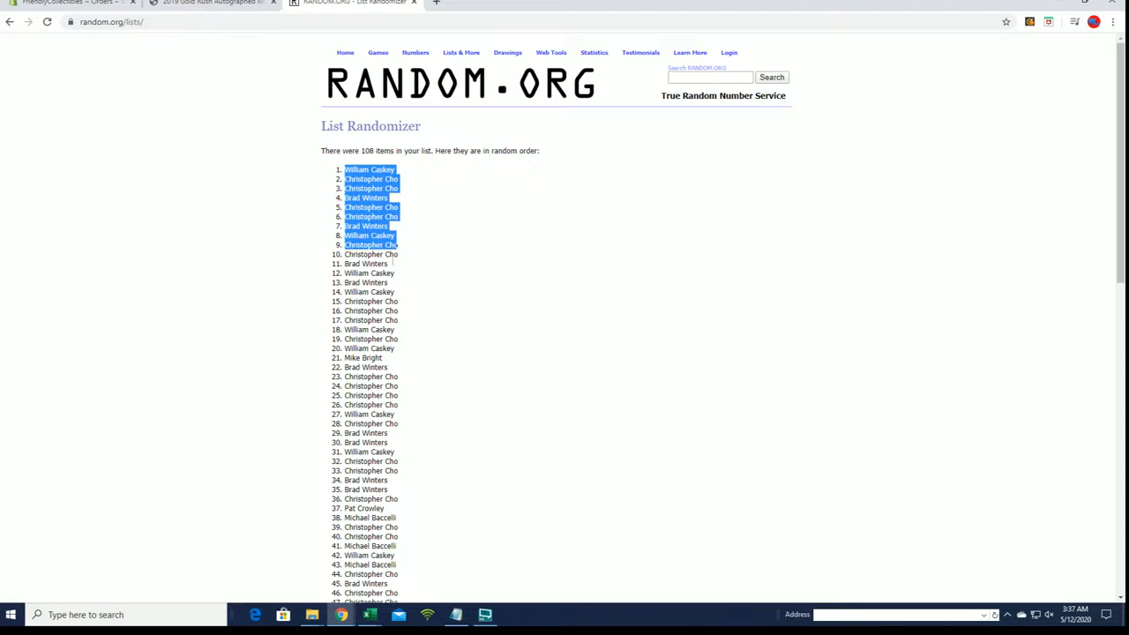
Step: Copy the final randomized owner order and start a new spreadsheet for it
scroll(down, 3)
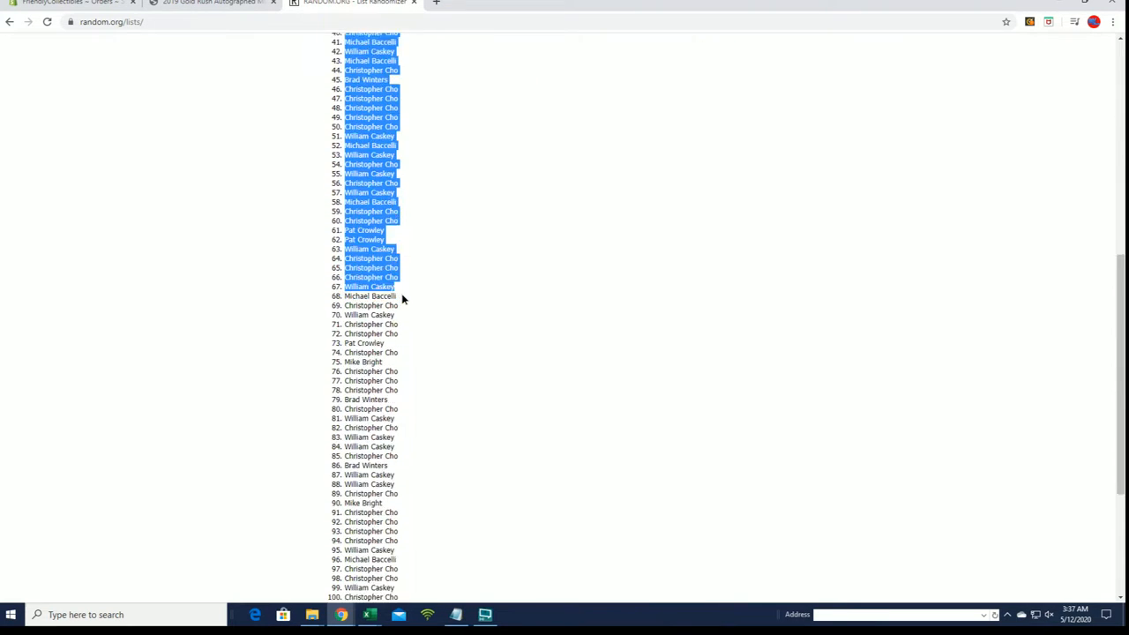
scroll(down, 3)
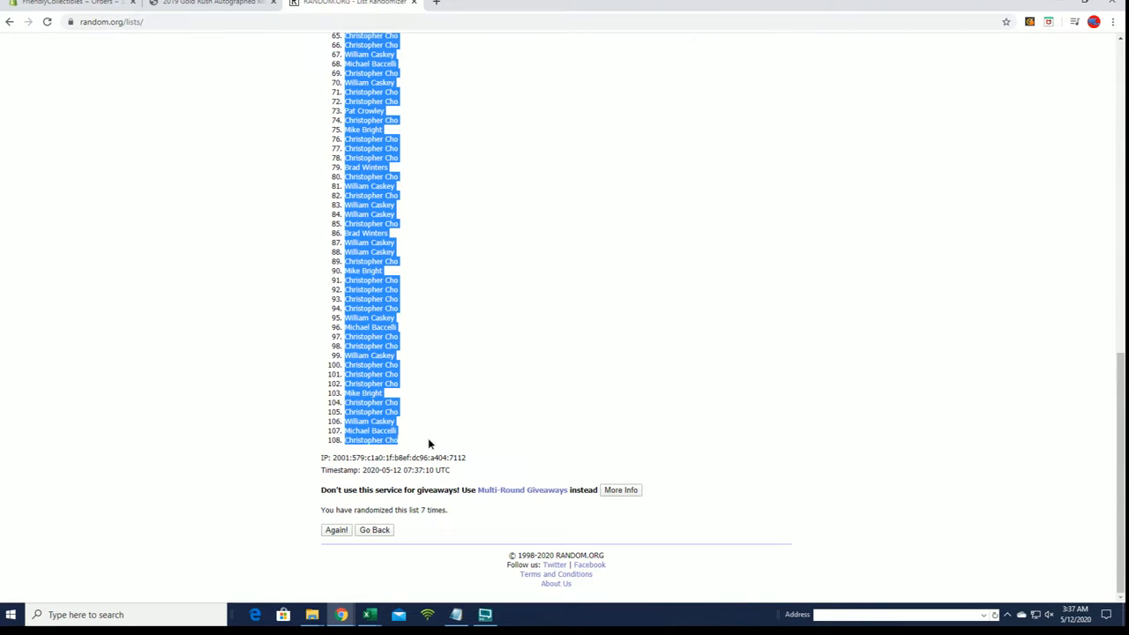
right_click(406, 344)
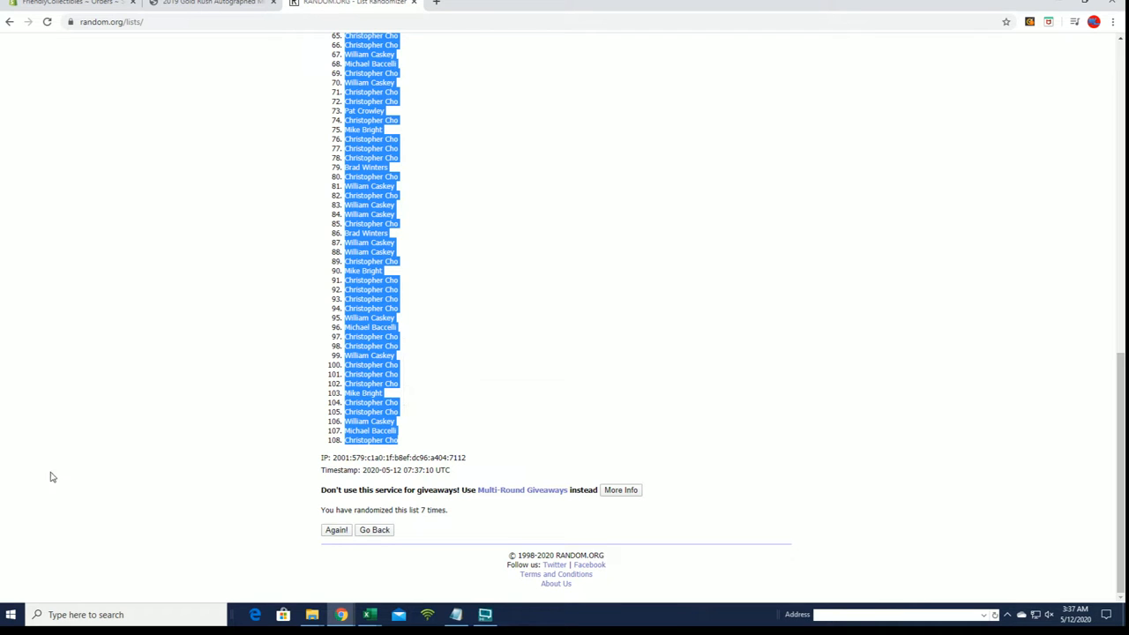
click(53, 476)
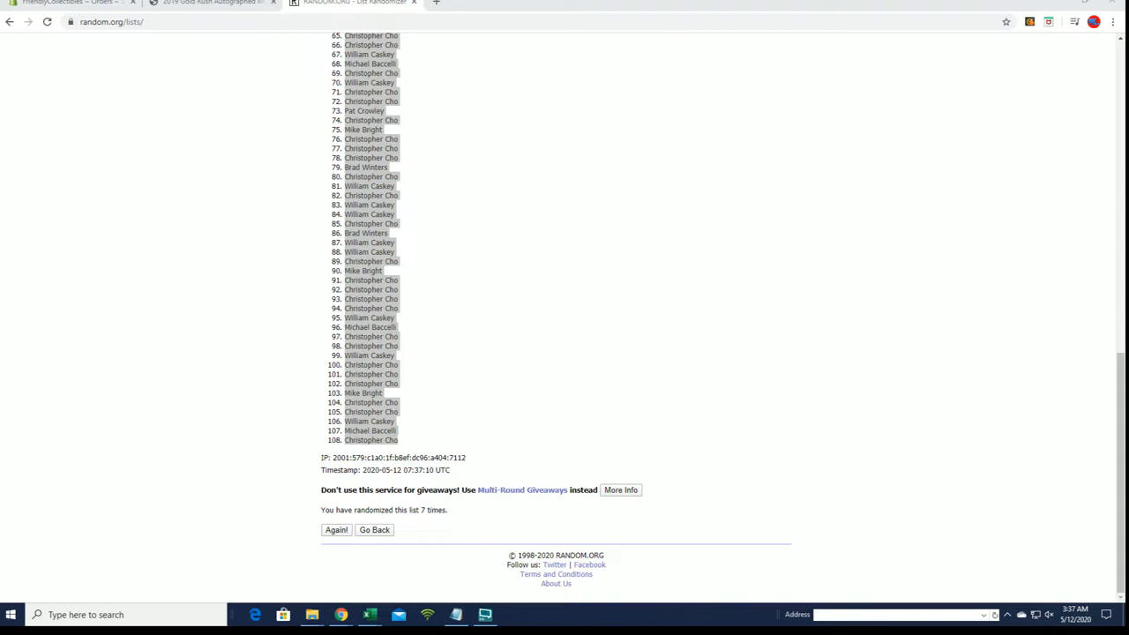
mouse_move(531, 226)
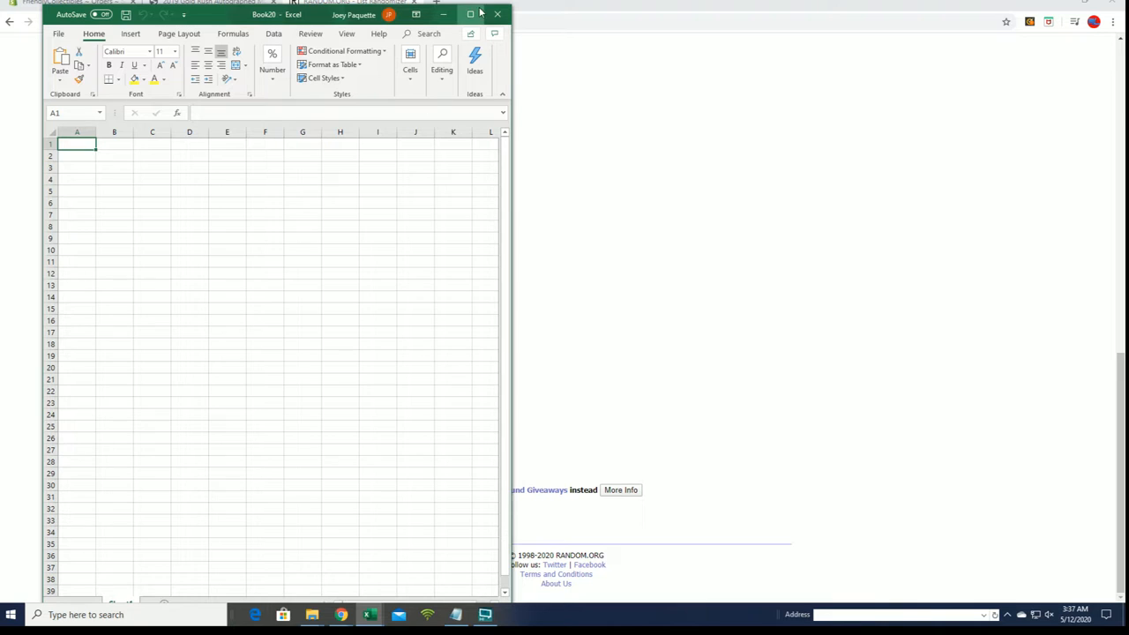
Step: Maximize the workbook, head A1 with OWNERS and paste the shuffled names below as text
click(470, 14)
text(O)
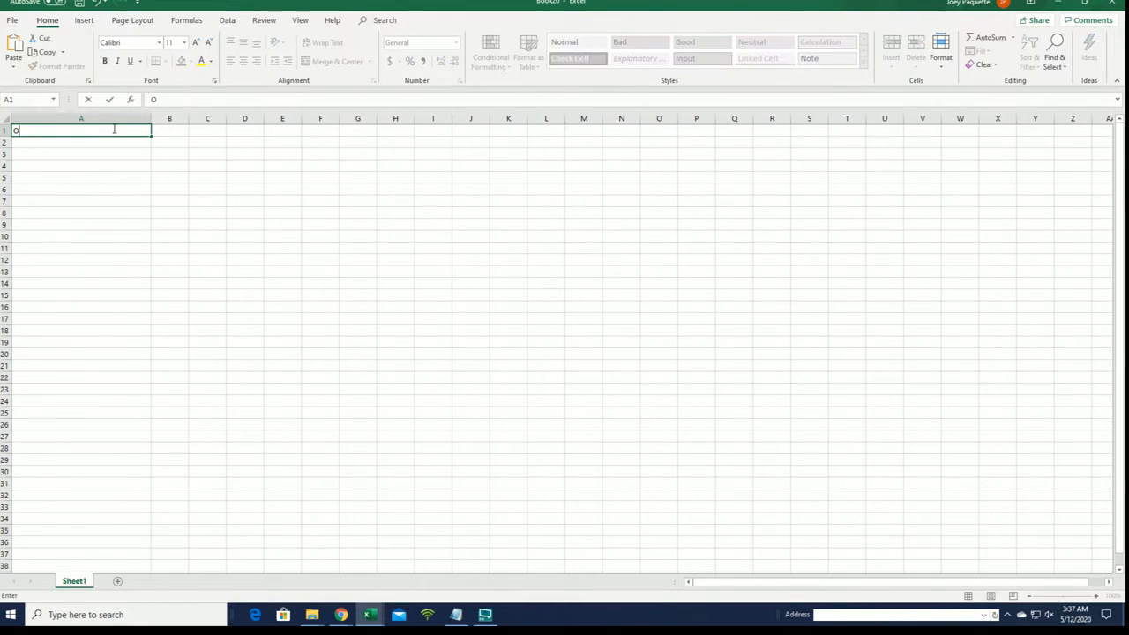
text(WNE)
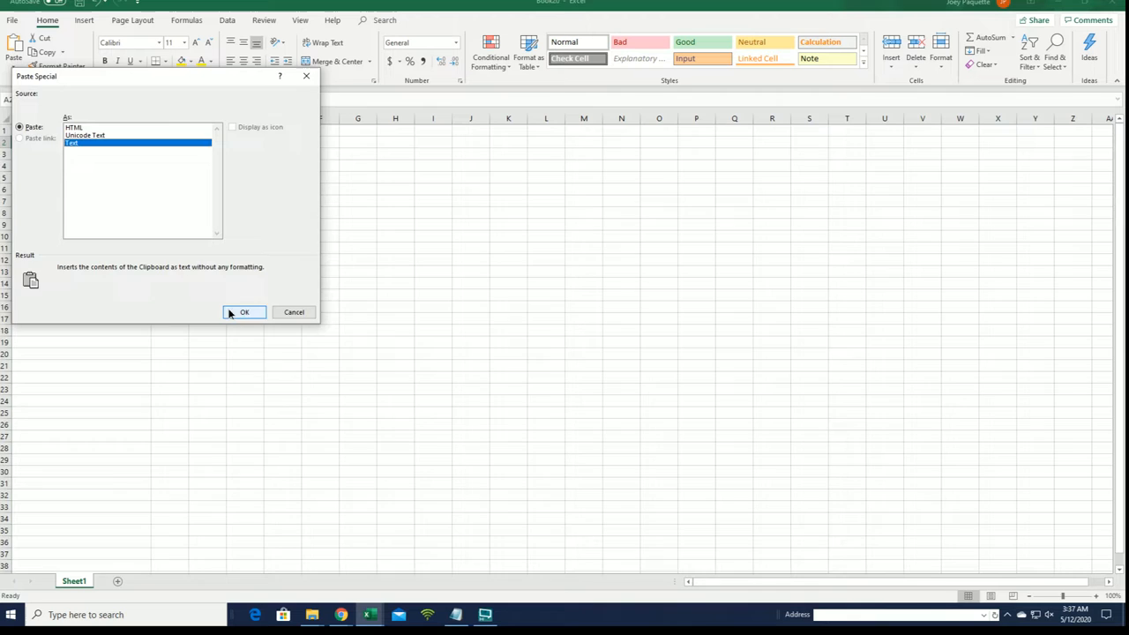
click(244, 311)
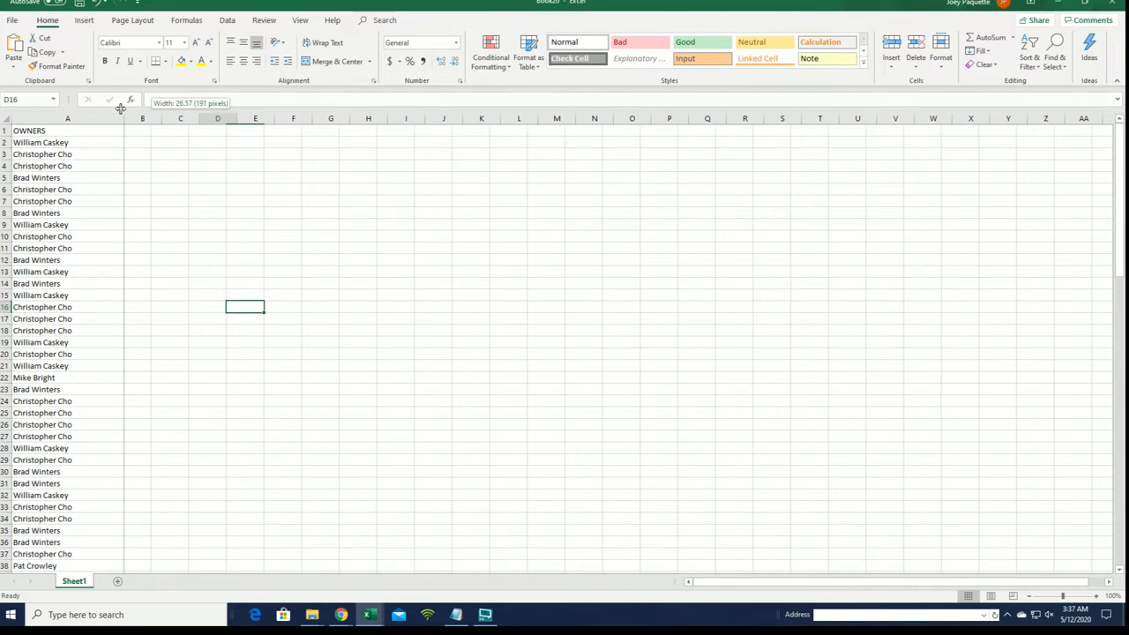
Step: Check the pasted names and add the TEAMS heading in B1
scroll(down, 3)
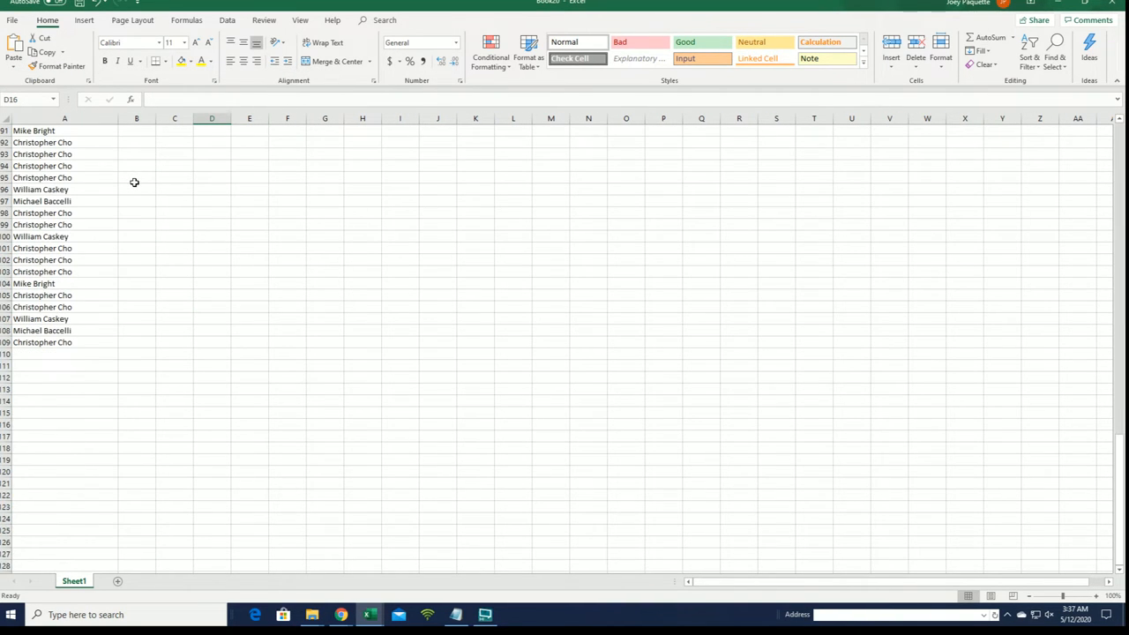
scroll(up, 3)
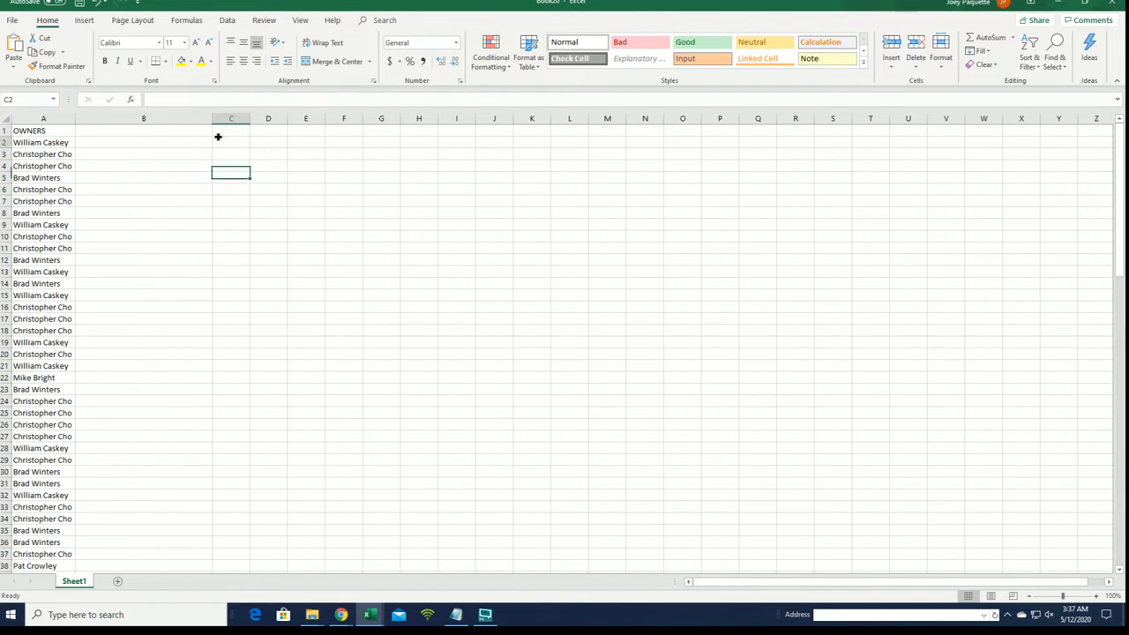
text(TEAMS)
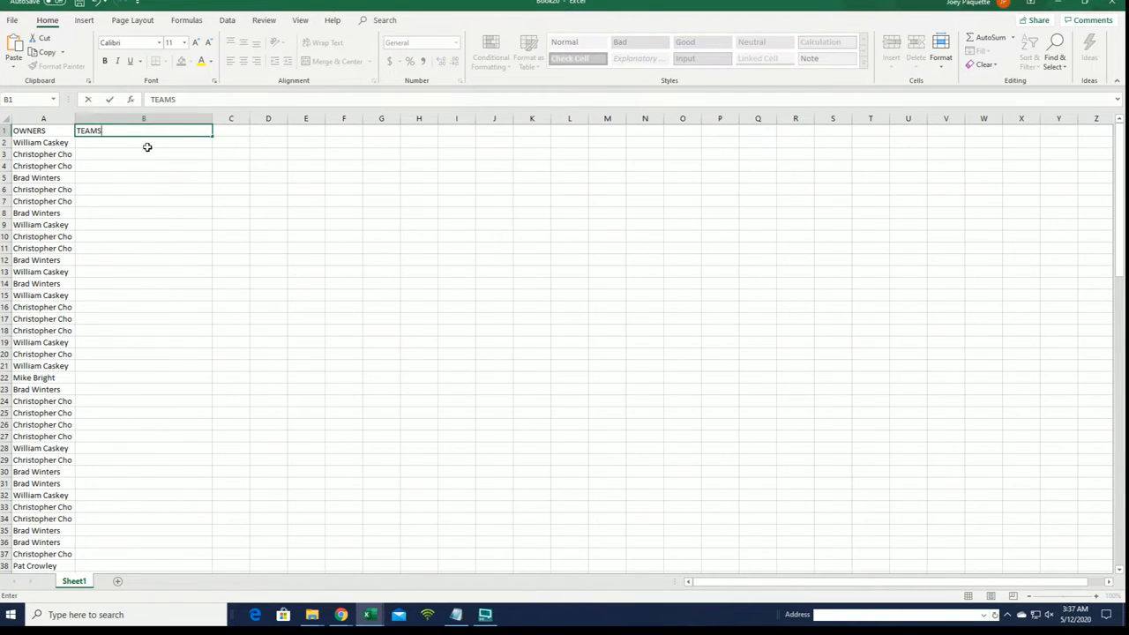
key(Return)
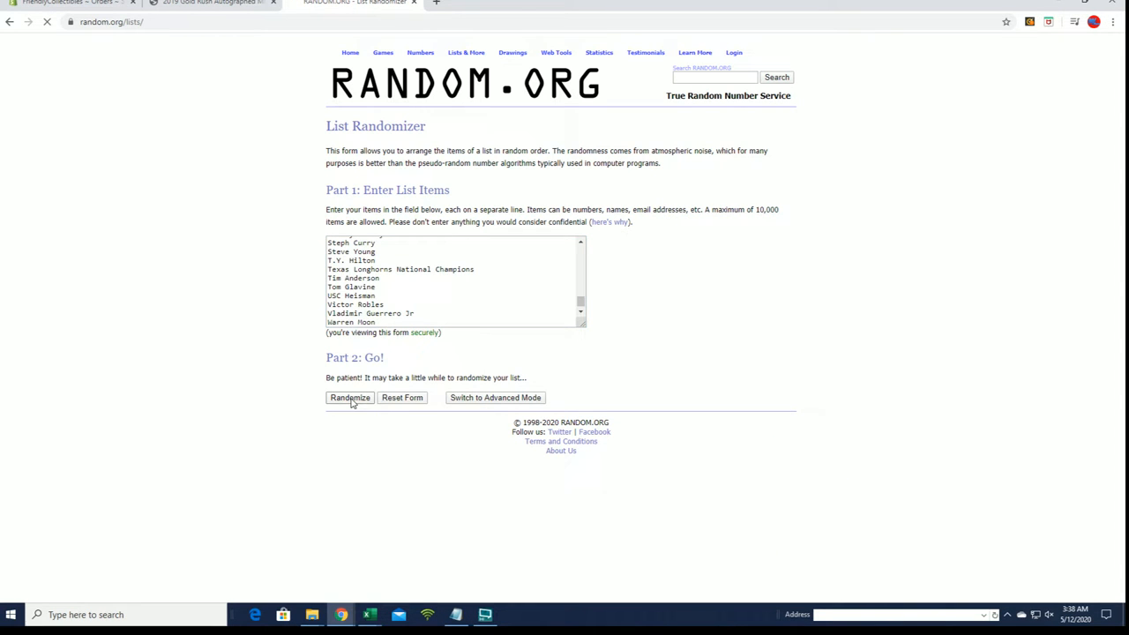
Step: Reshuffle the team and player list six more times in the List Randomizer
click(349, 399)
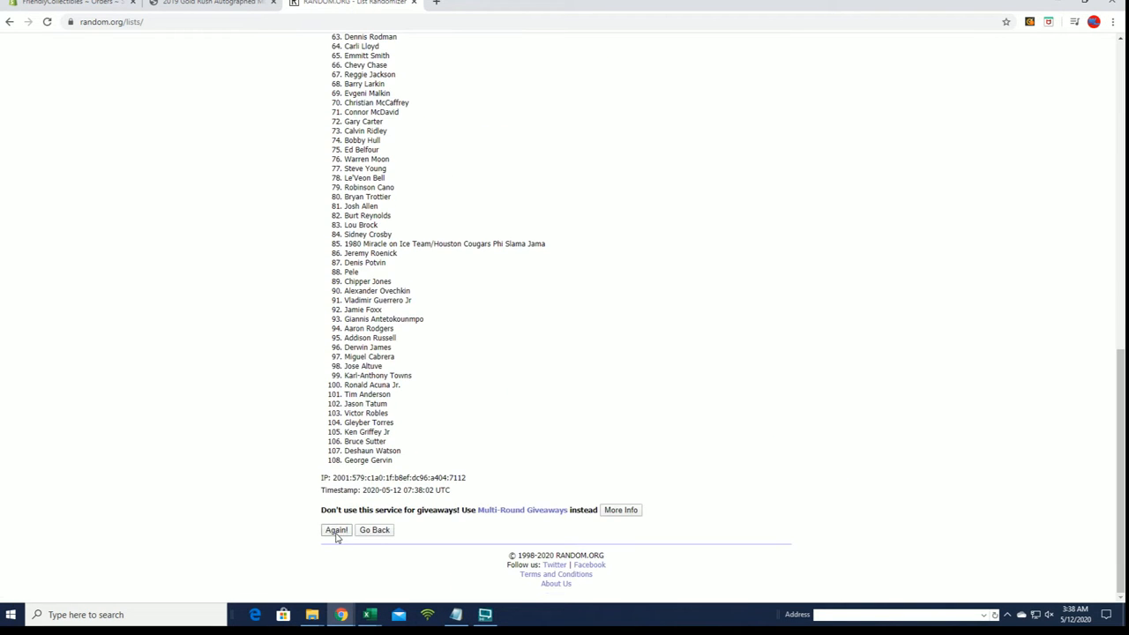
click(335, 530)
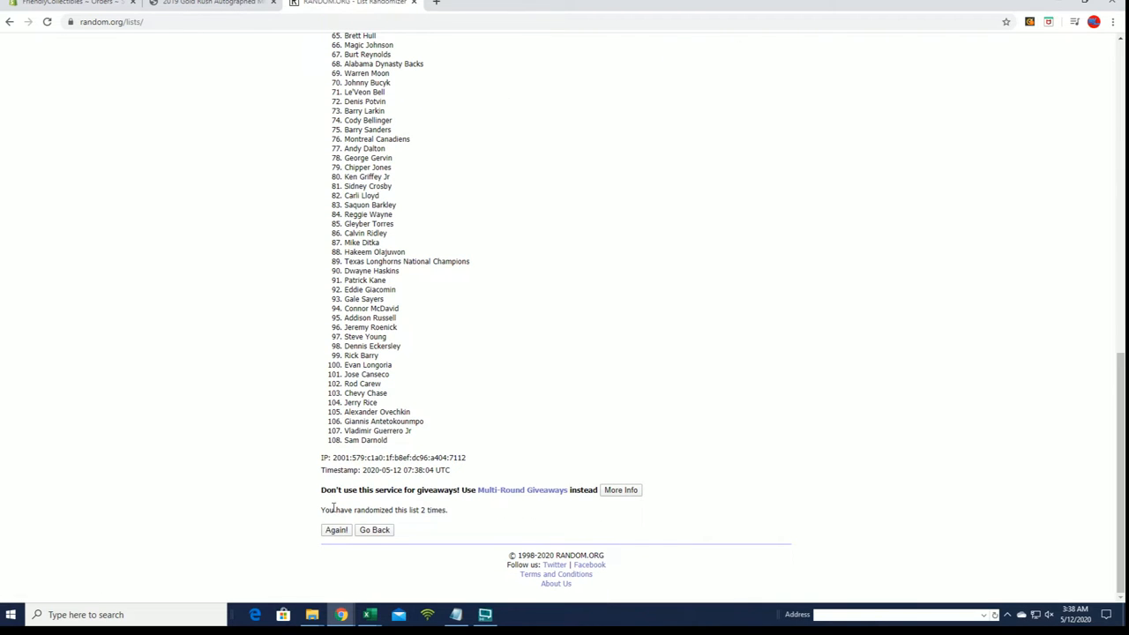
click(336, 530)
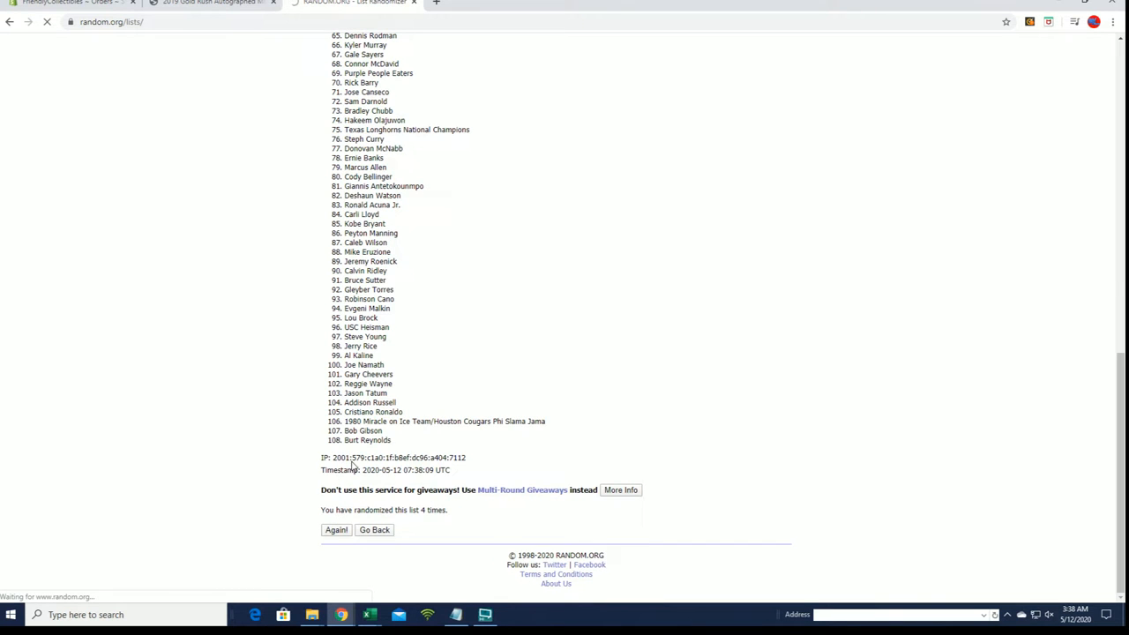
click(335, 529)
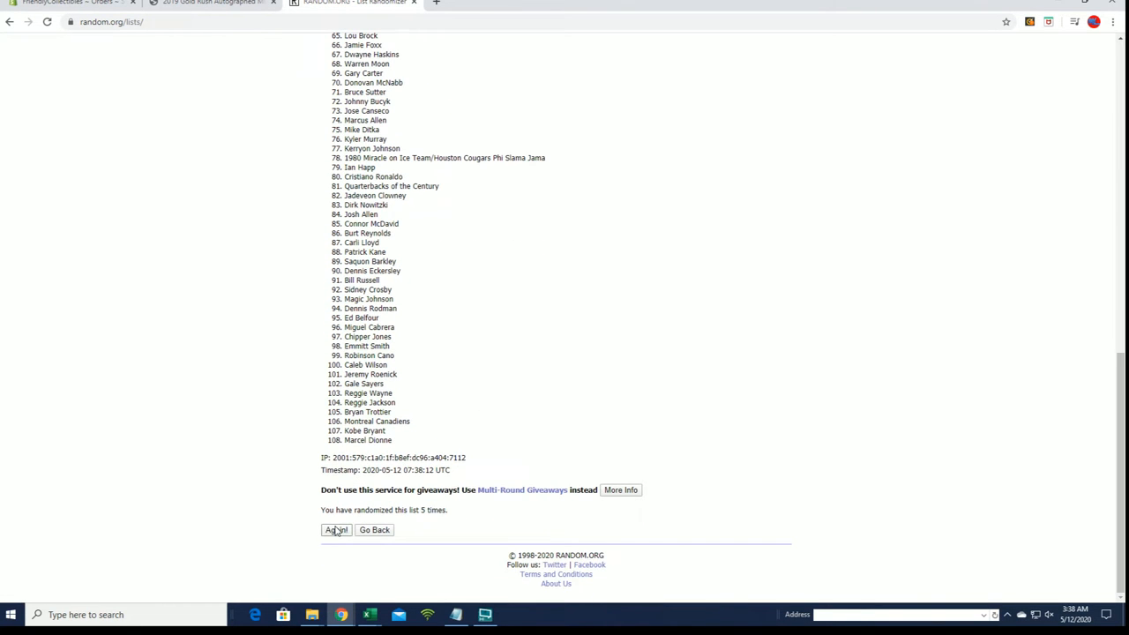
click(335, 529)
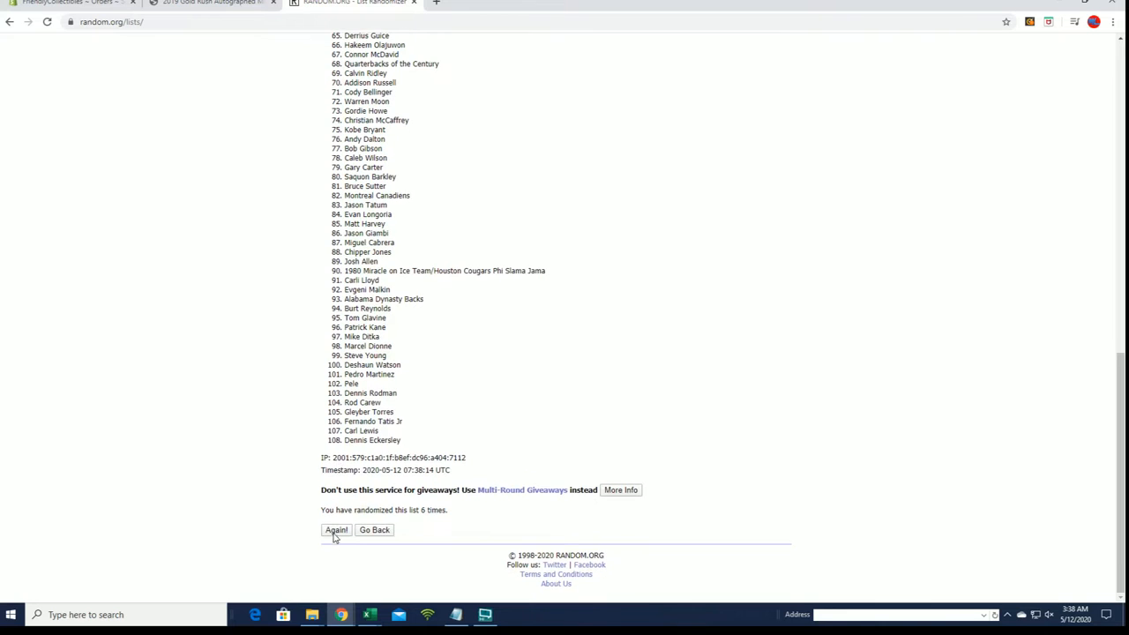
click(335, 529)
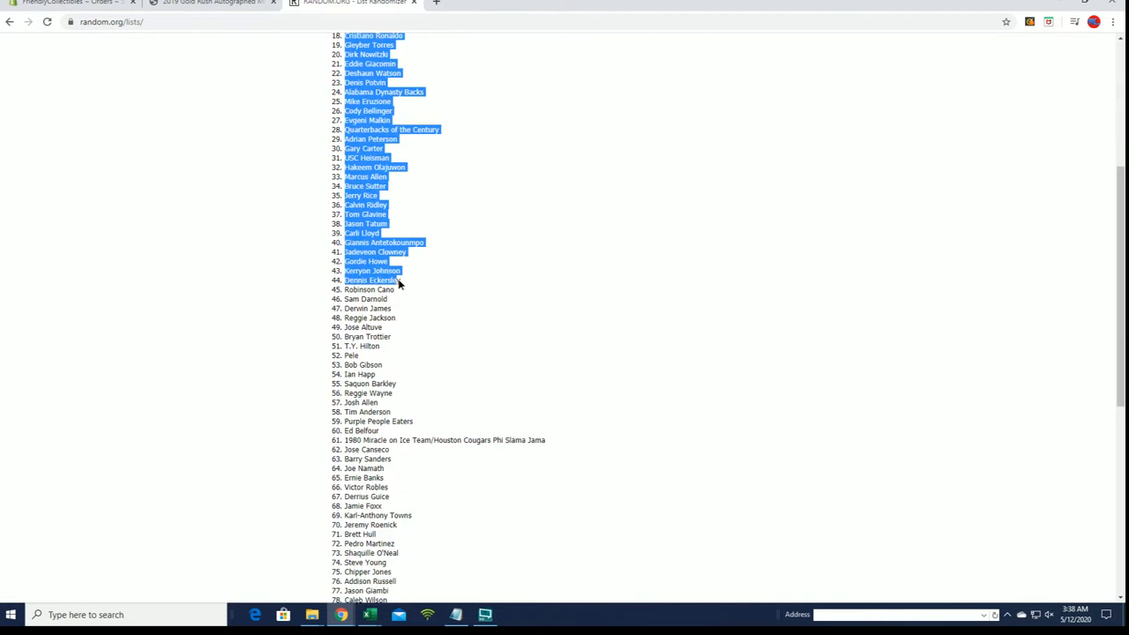
Step: Select the whole shuffled team list ready to copy
scroll(down, 3)
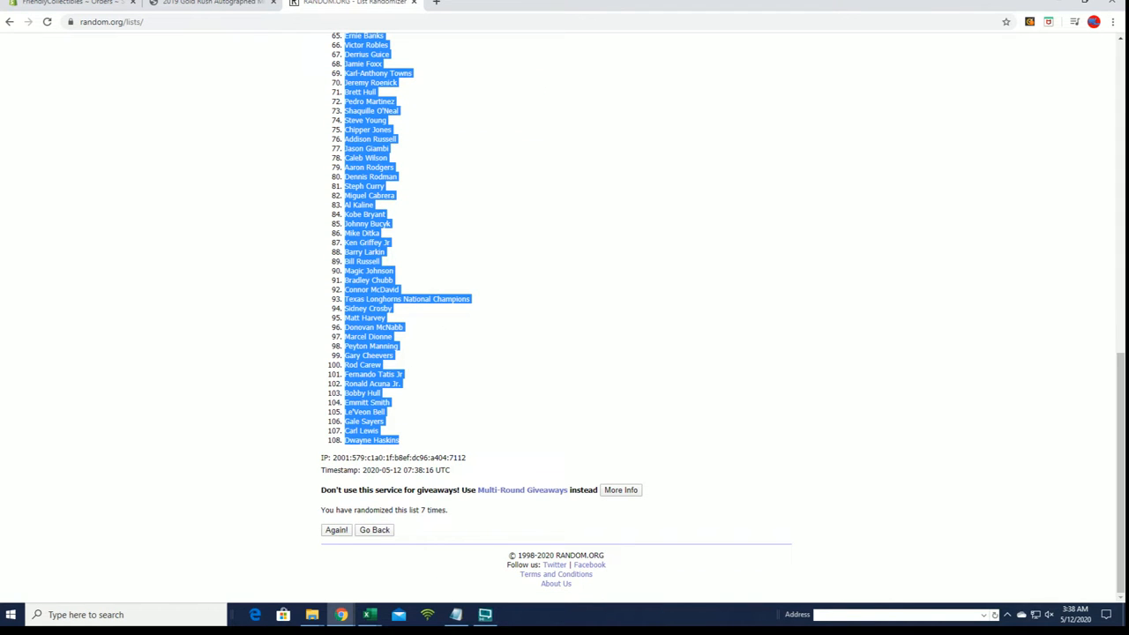
click(369, 614)
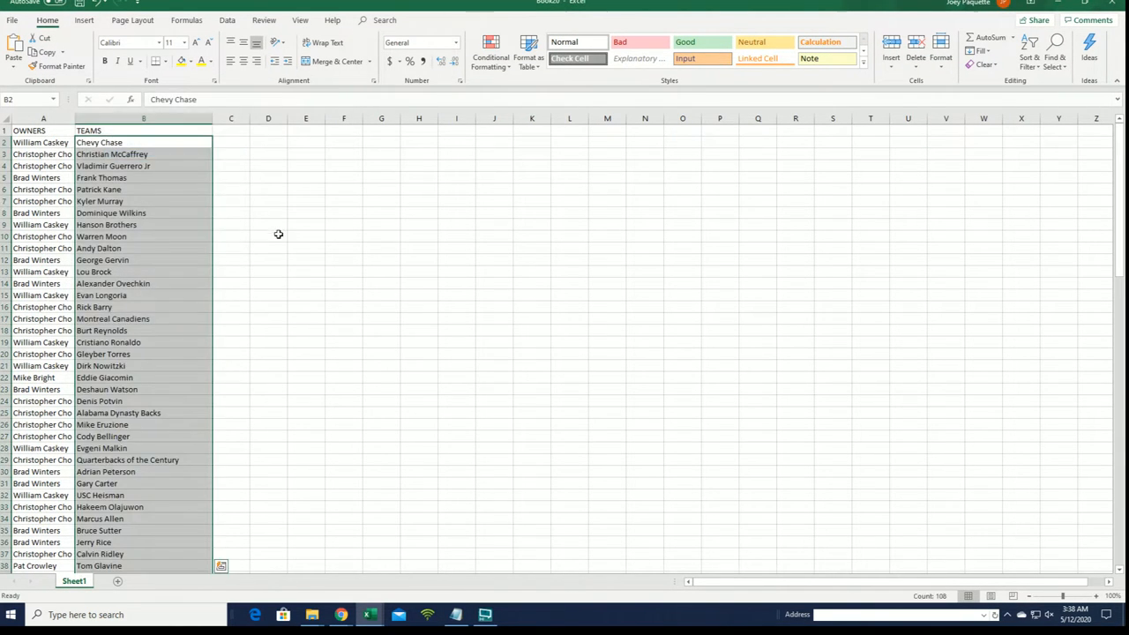
Step: Scroll through the pasted TEAMS column to check the owner-team pairings
scroll(down, 3)
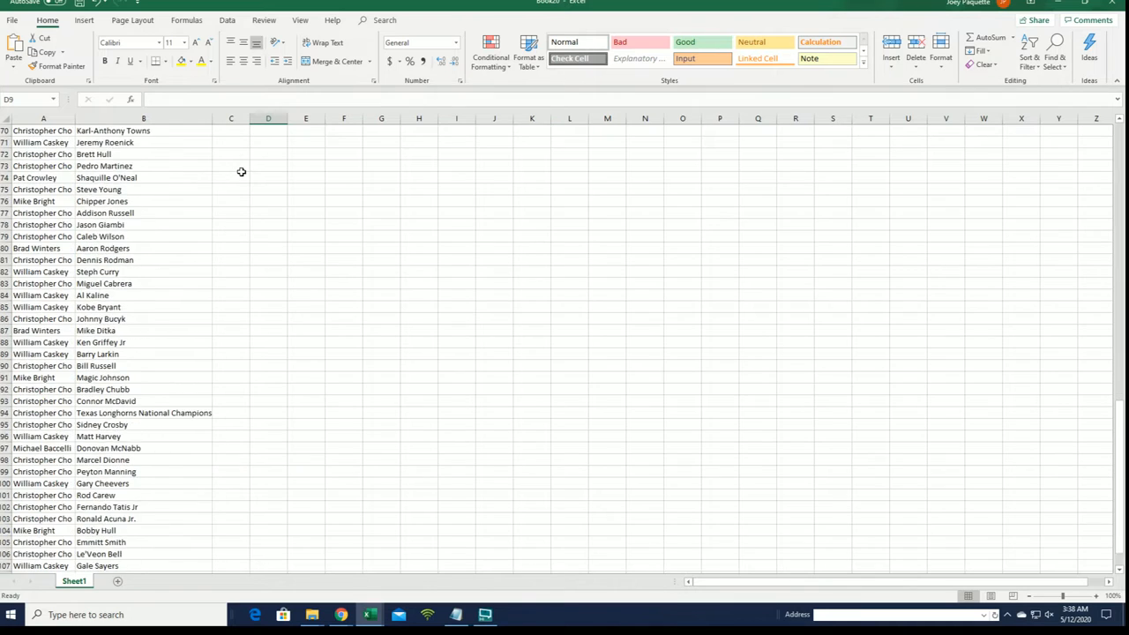
scroll(up, 3)
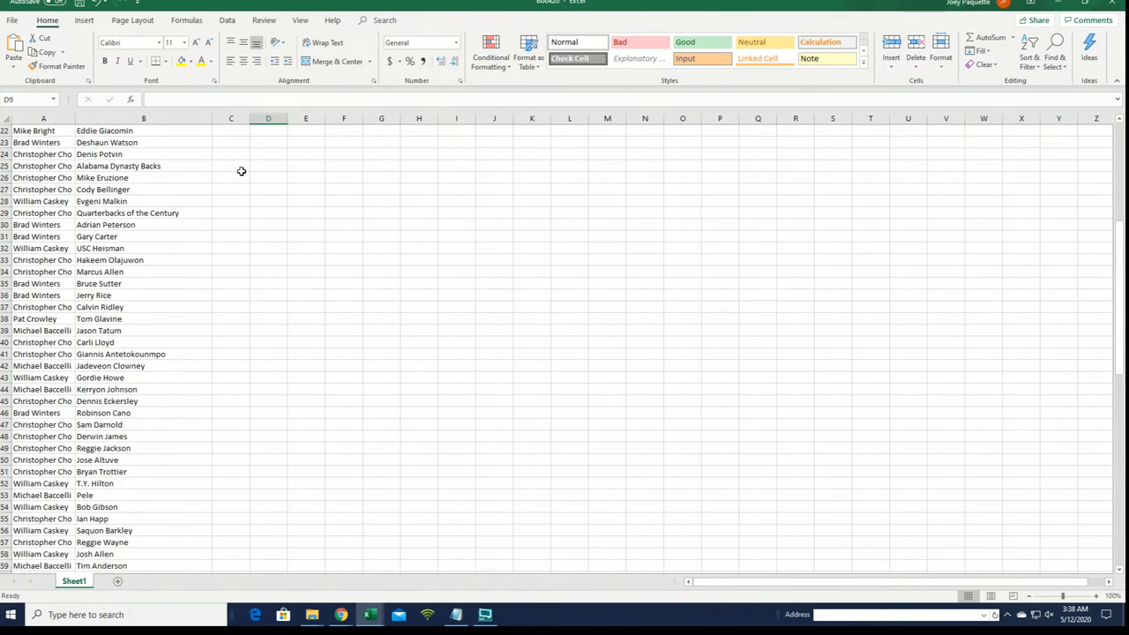
scroll(up, 3)
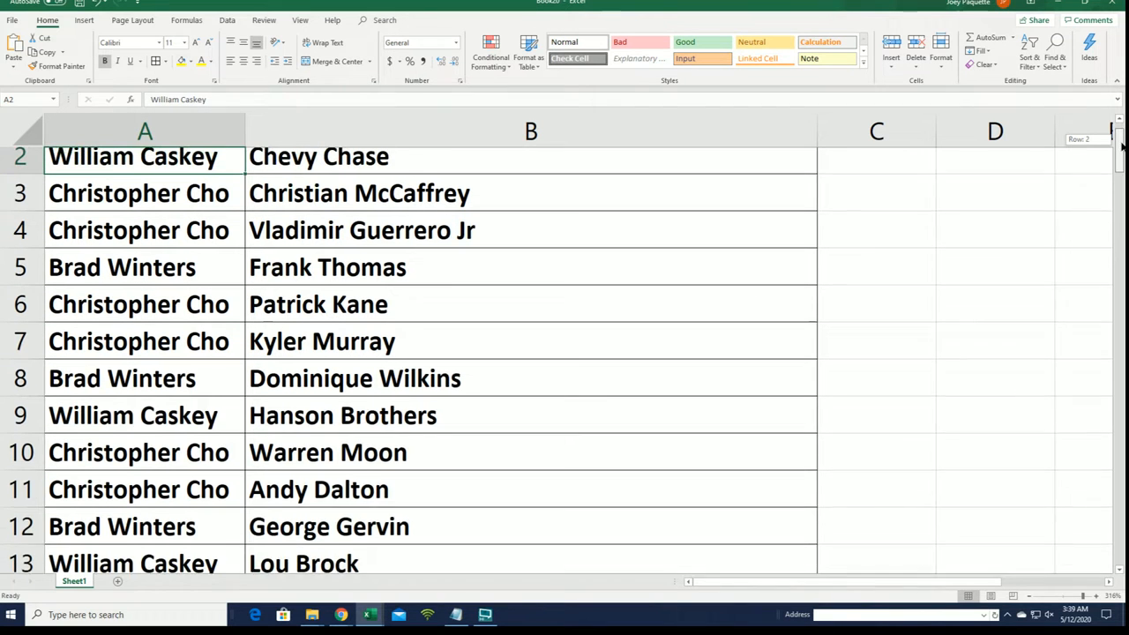
Step: Scroll down the pairings from row 55 to the last entry, Dwayne Haskins in row 109
scroll(up, 3)
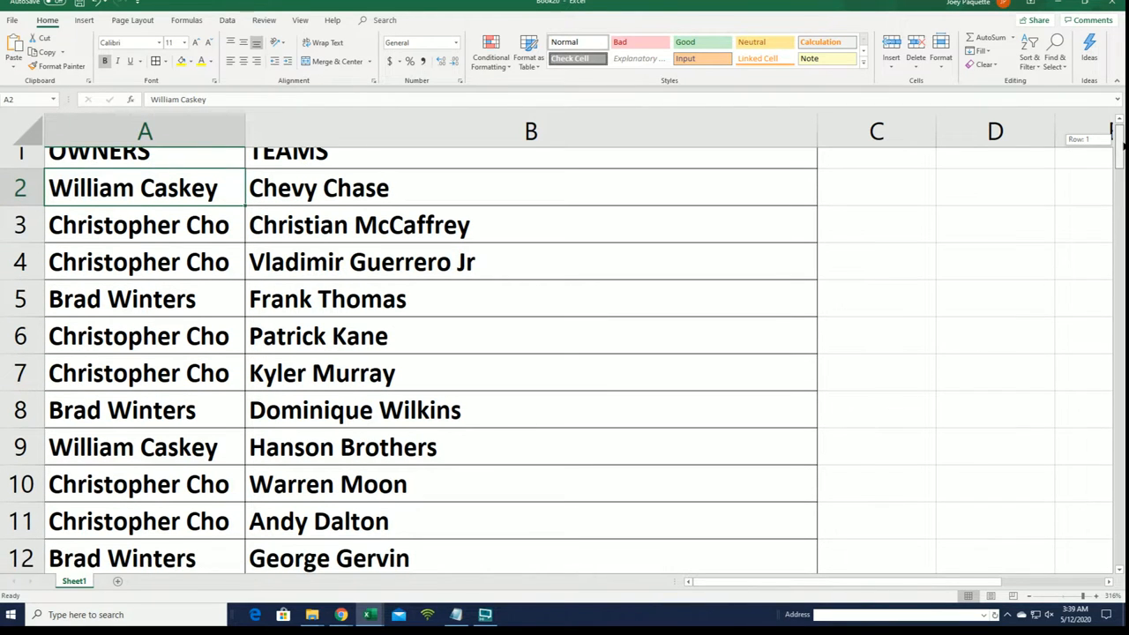
scroll(down, 3)
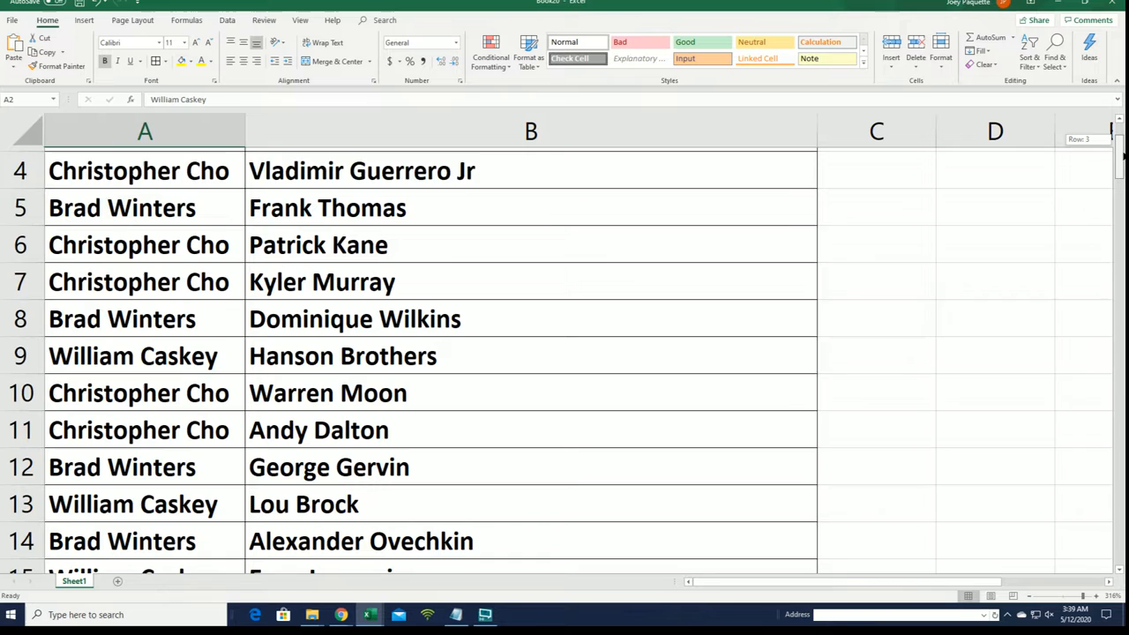
scroll(down, 3)
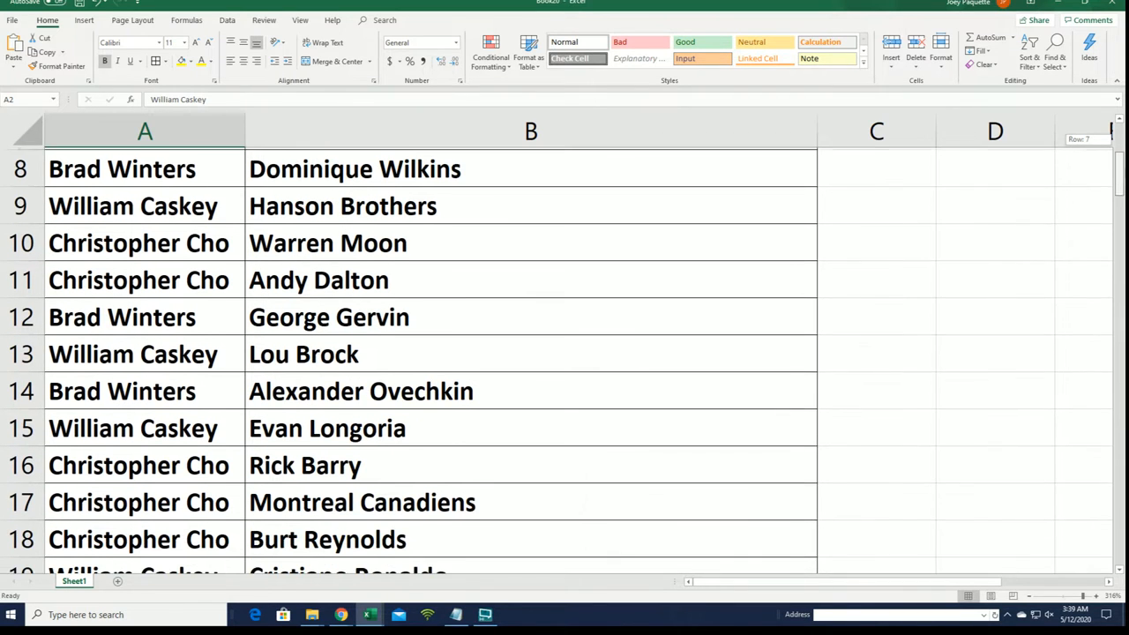
scroll(down, 3)
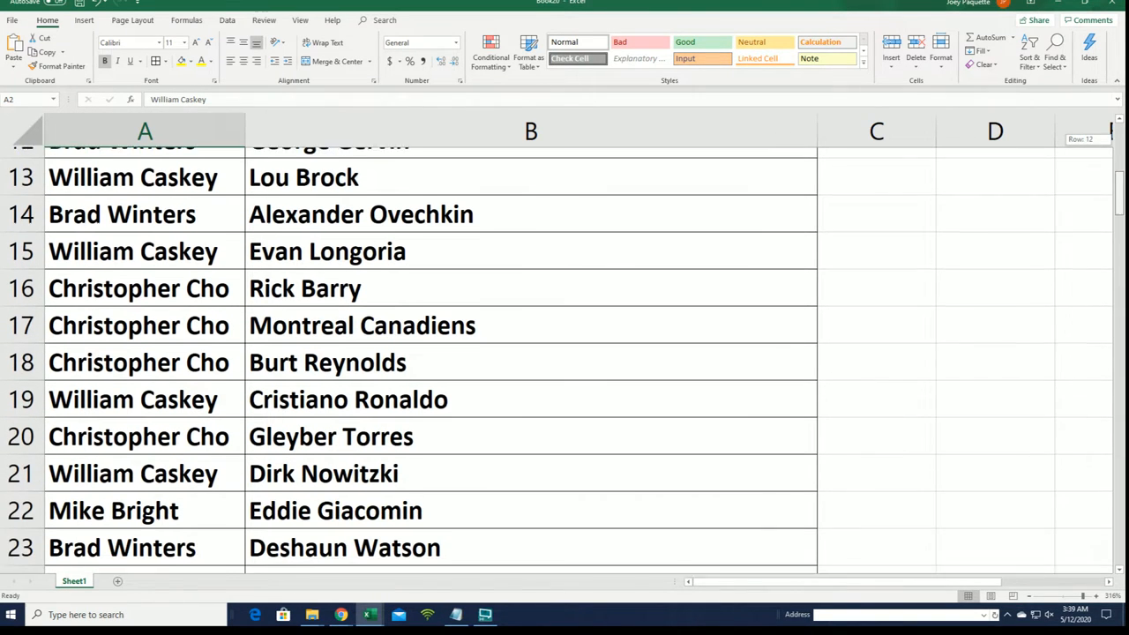
scroll(down, 3)
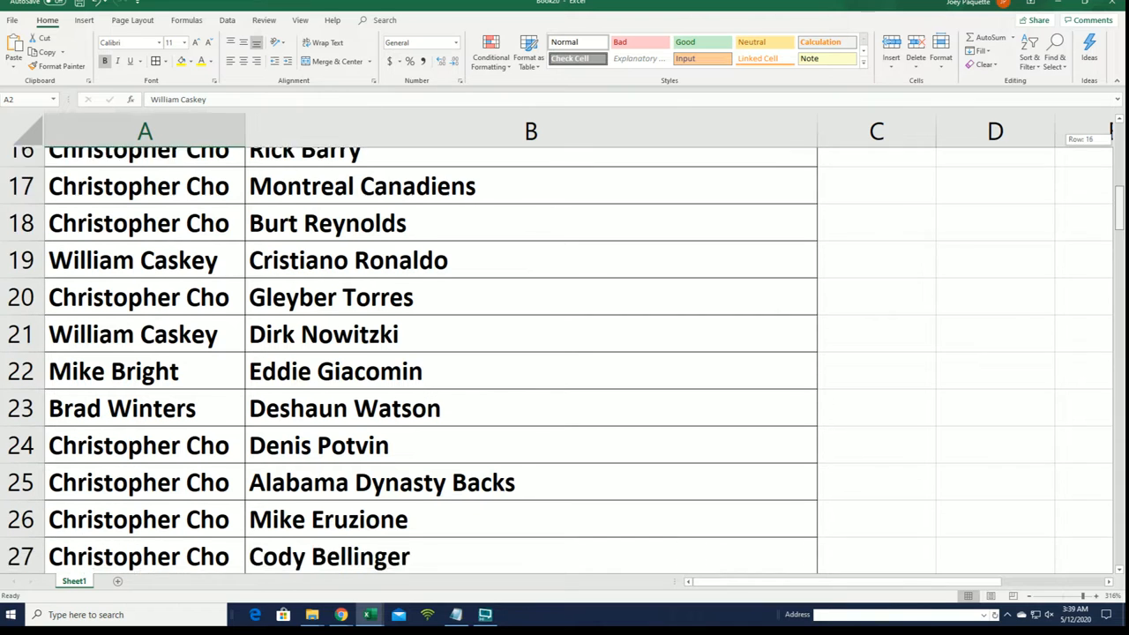
scroll(down, 3)
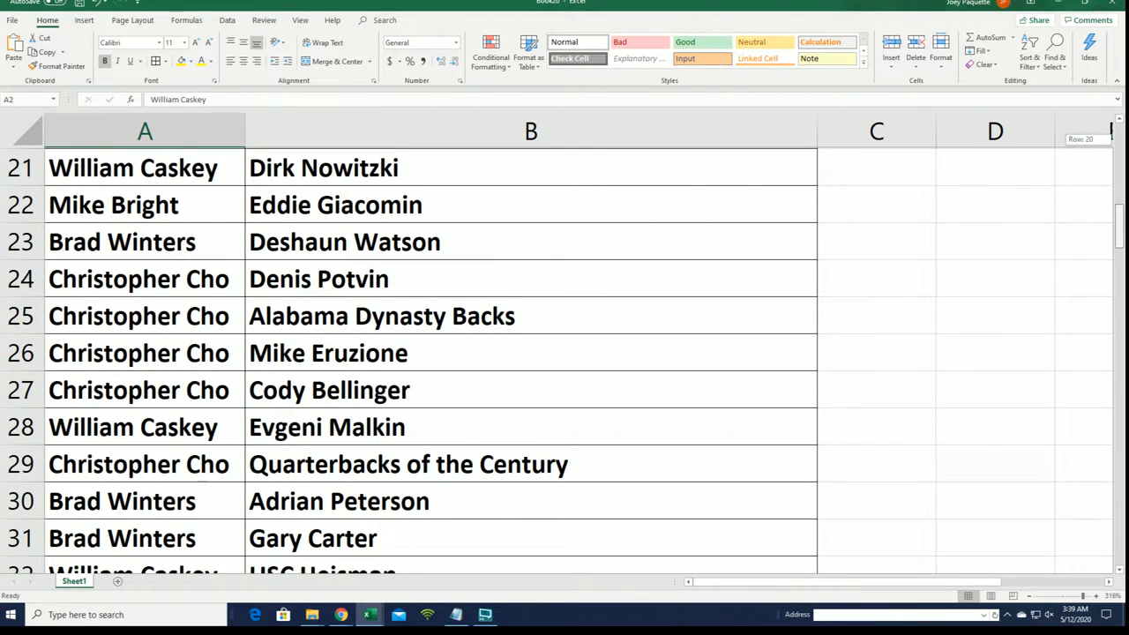
scroll(down, 3)
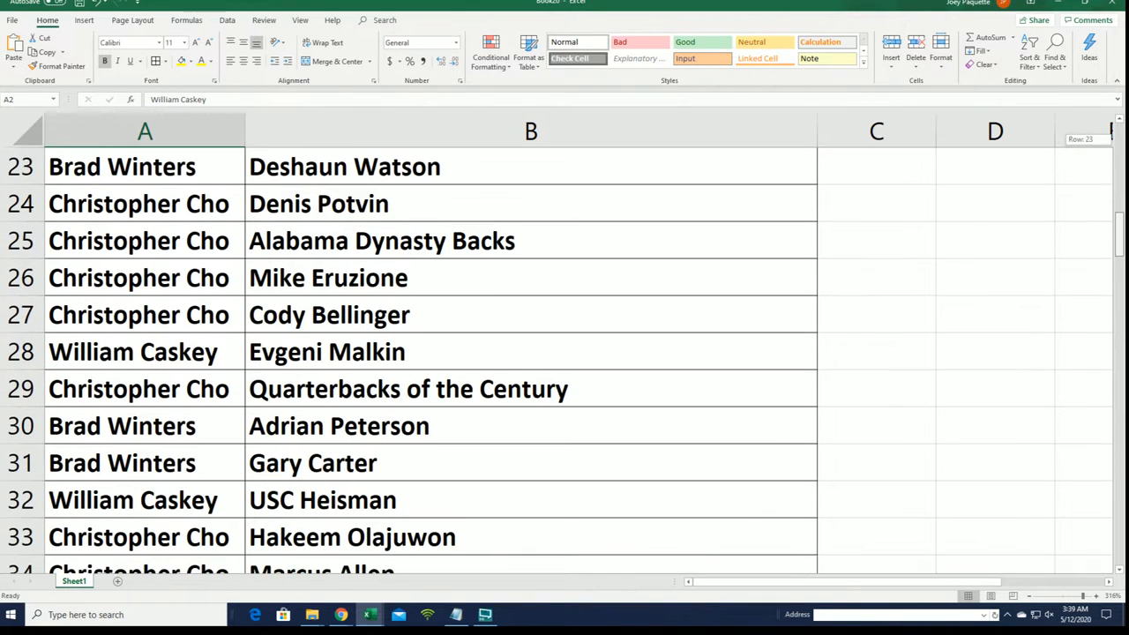
scroll(down, 3)
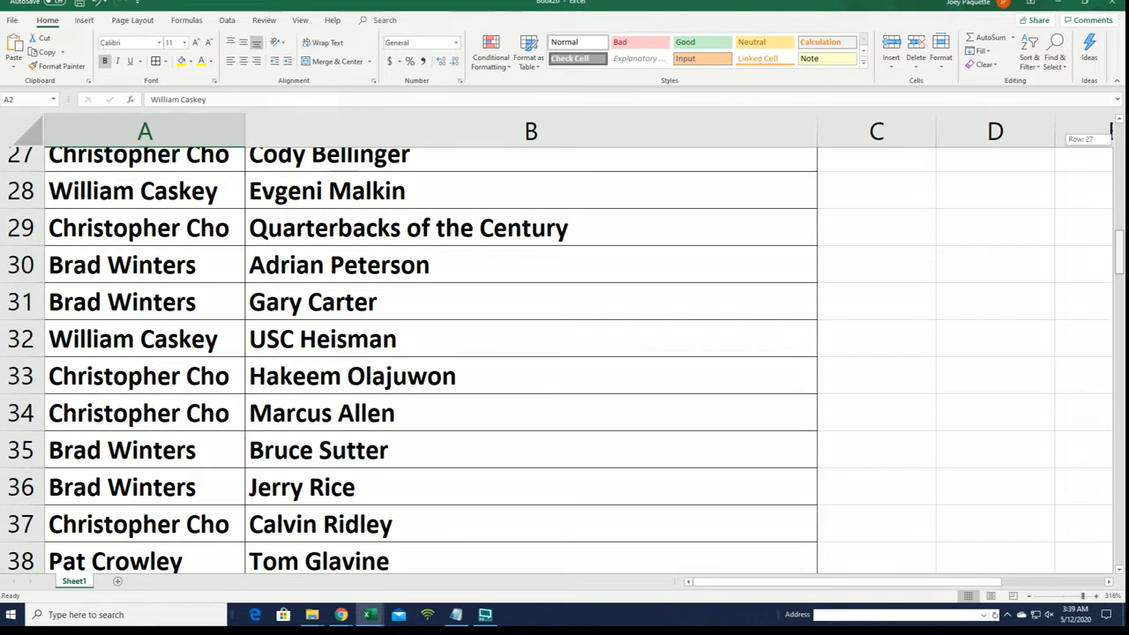
scroll(down, 3)
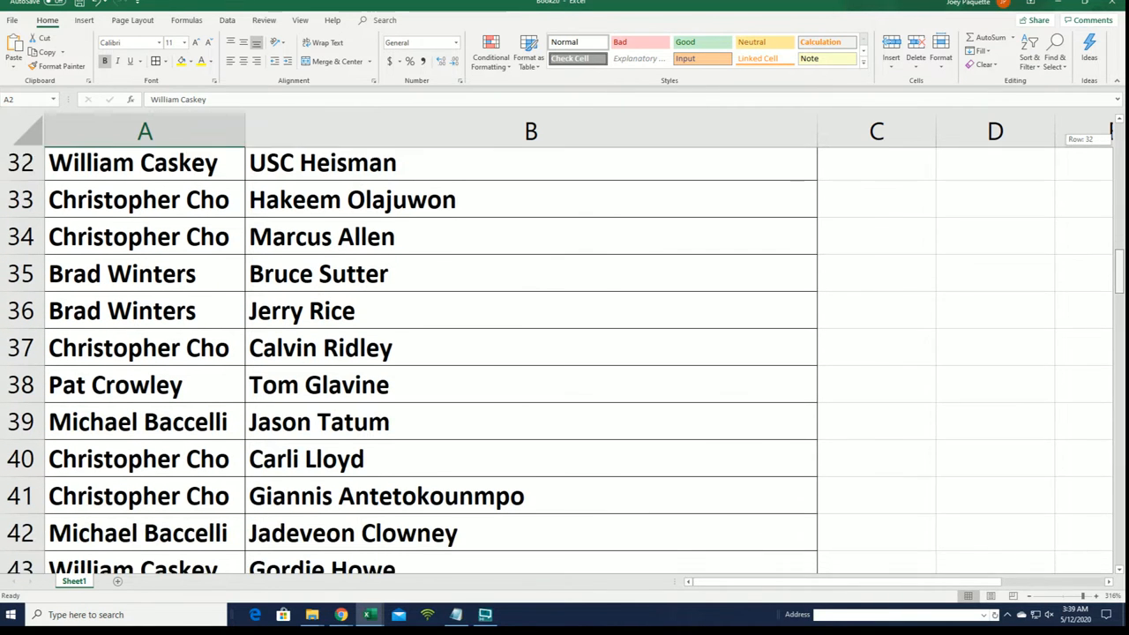
scroll(down, 3)
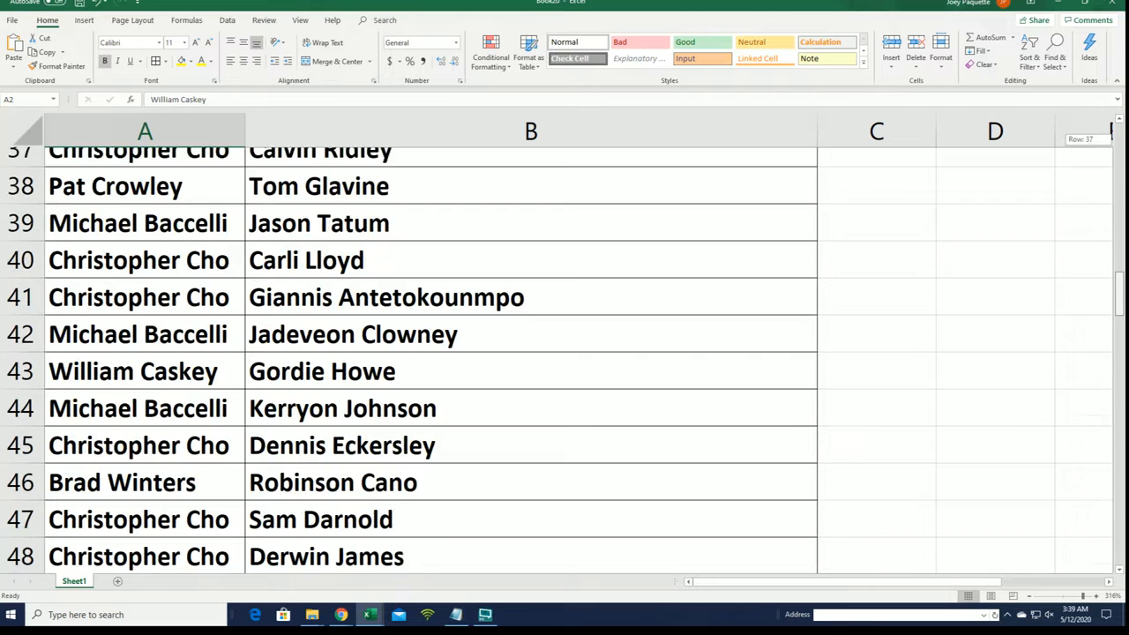
scroll(down, 3)
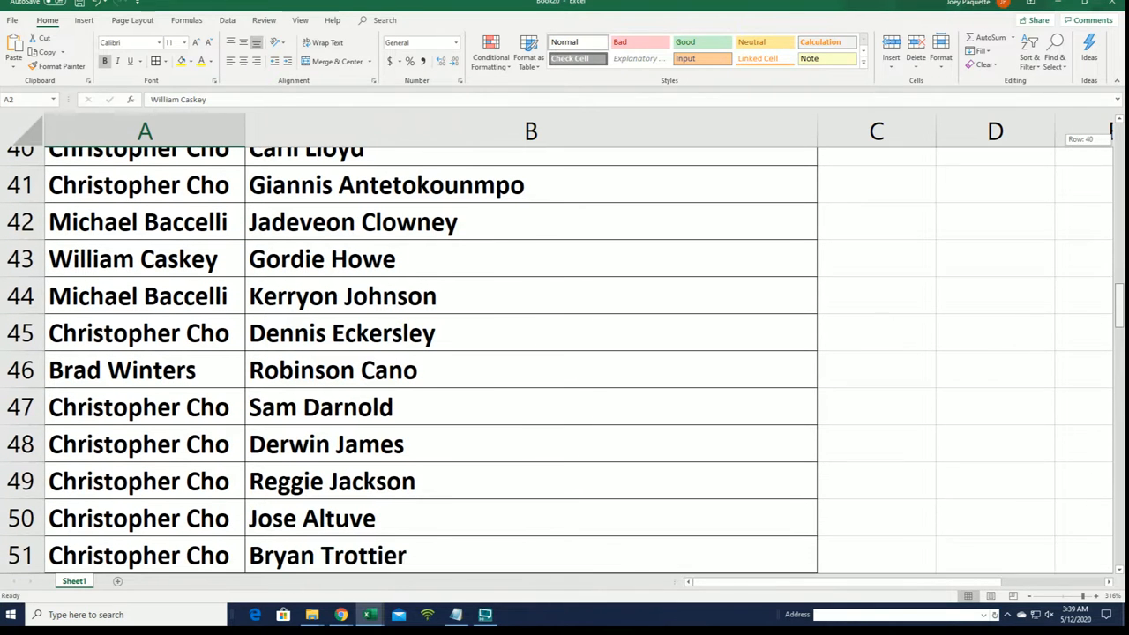
scroll(down, 3)
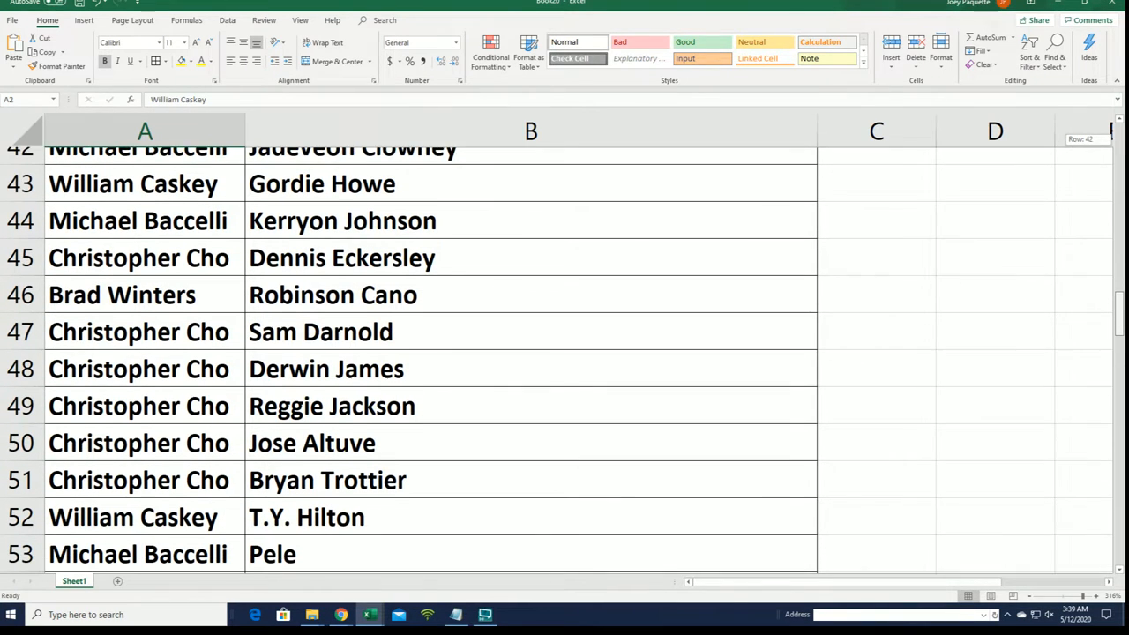
scroll(down, 3)
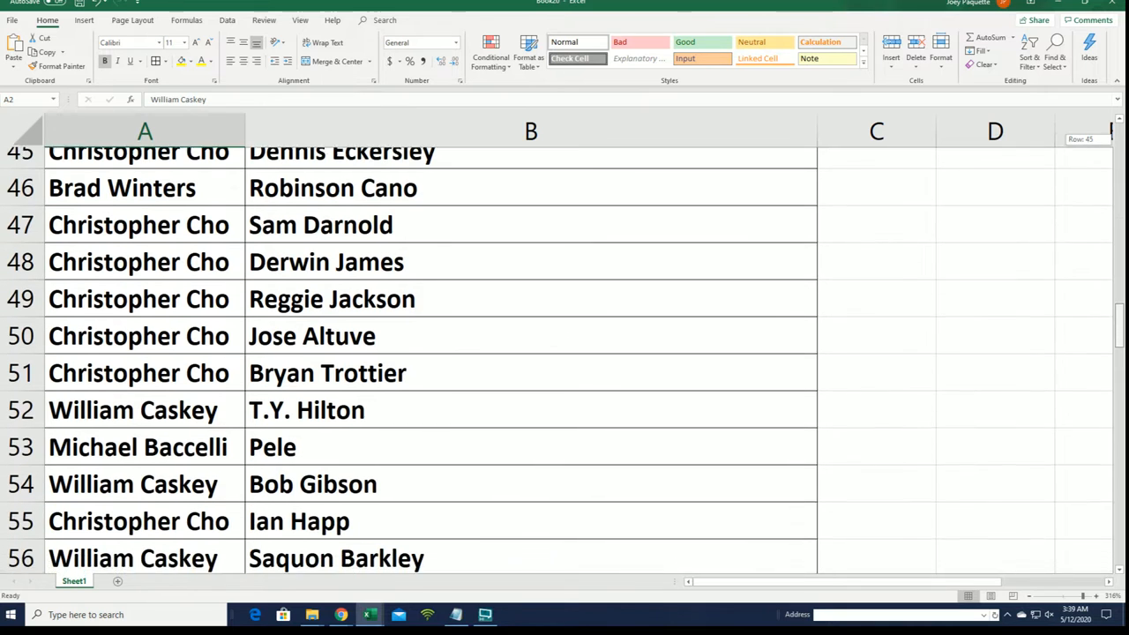
scroll(down, 3)
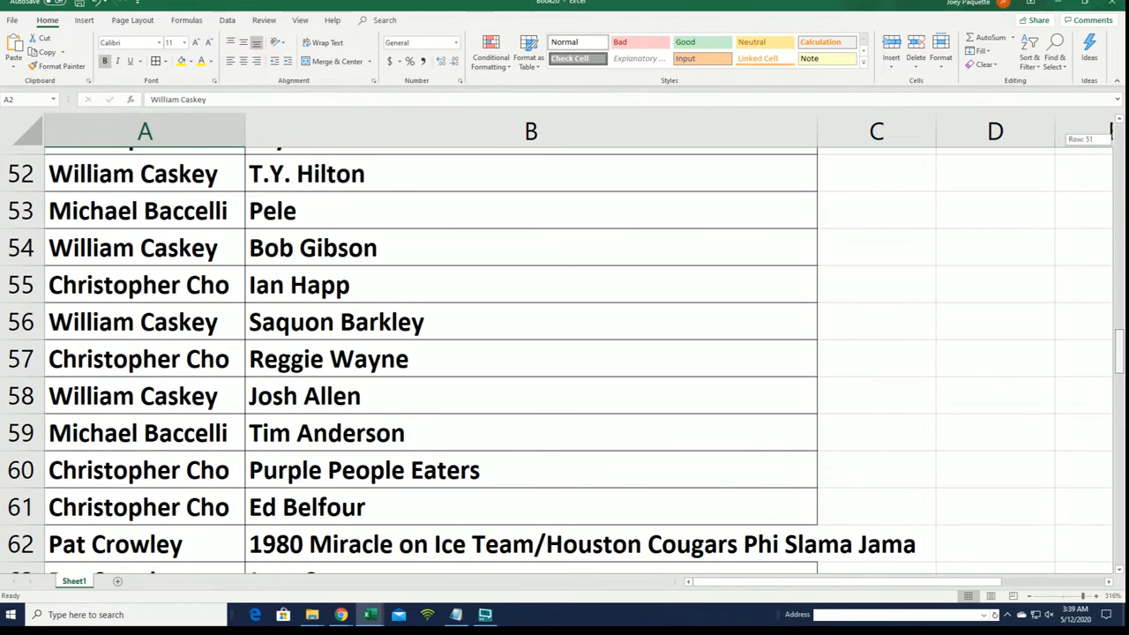
scroll(down, 3)
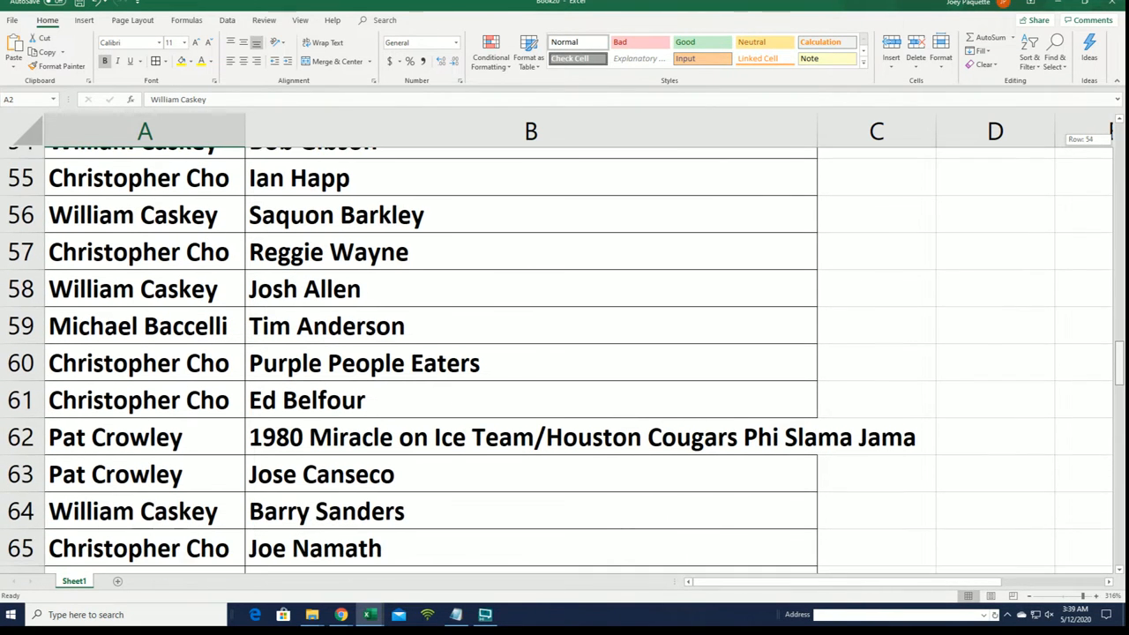
scroll(down, 3)
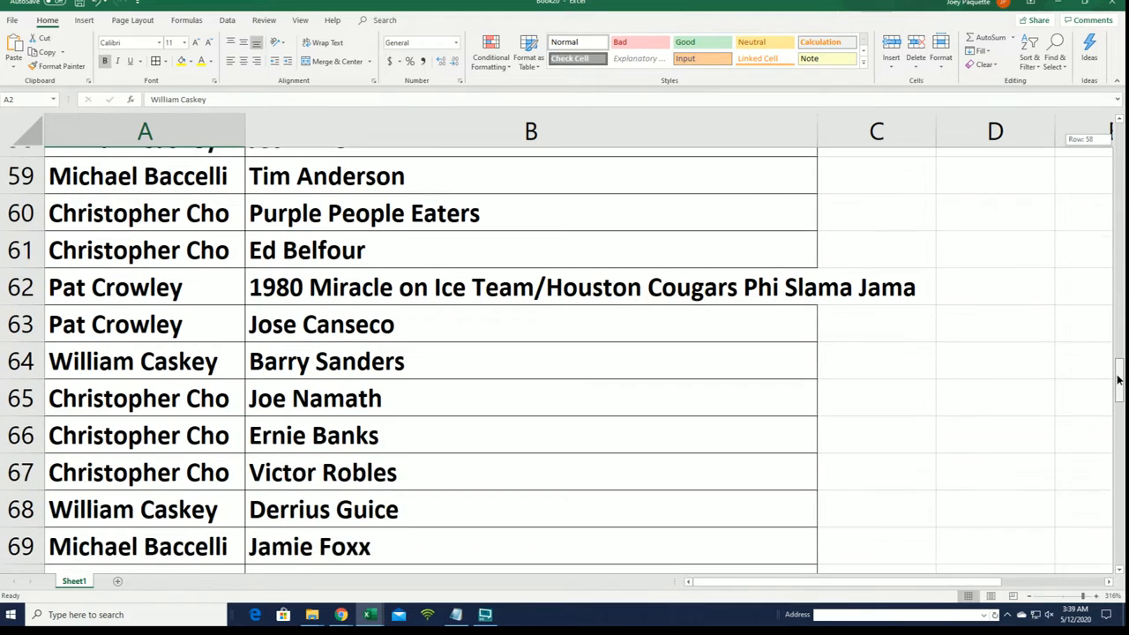
scroll(down, 3)
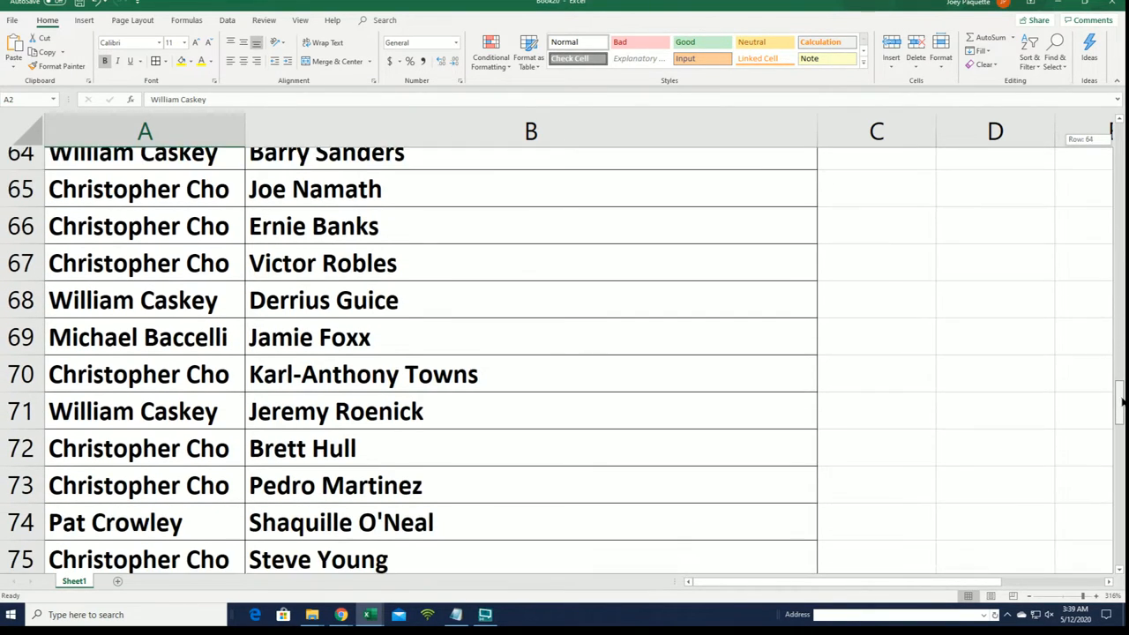
scroll(down, 3)
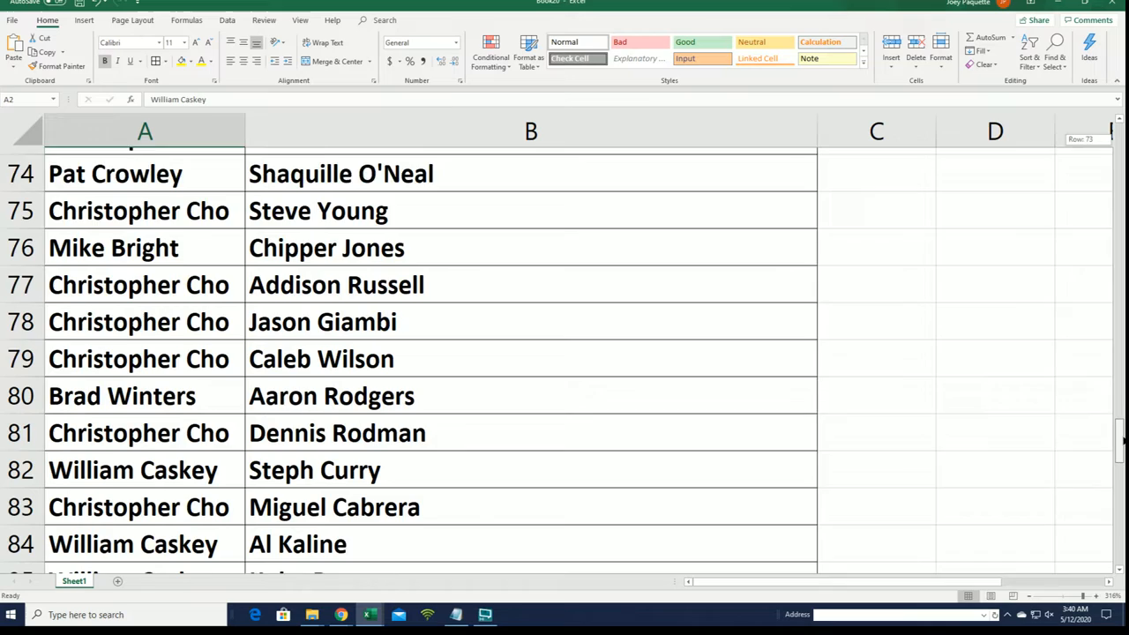
scroll(down, 3)
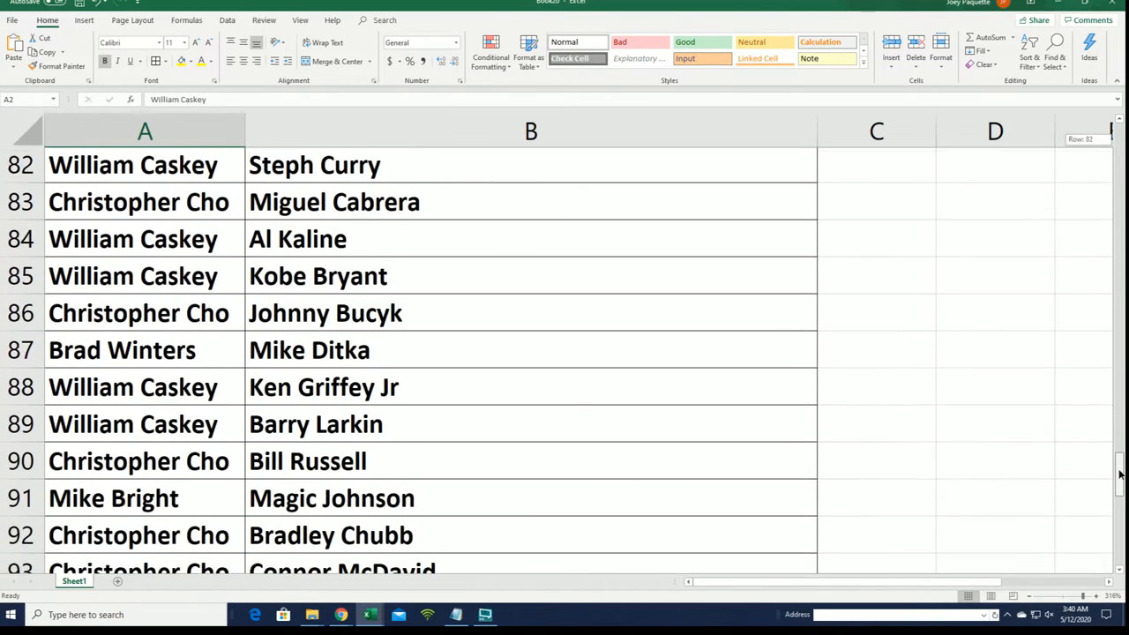
scroll(down, 3)
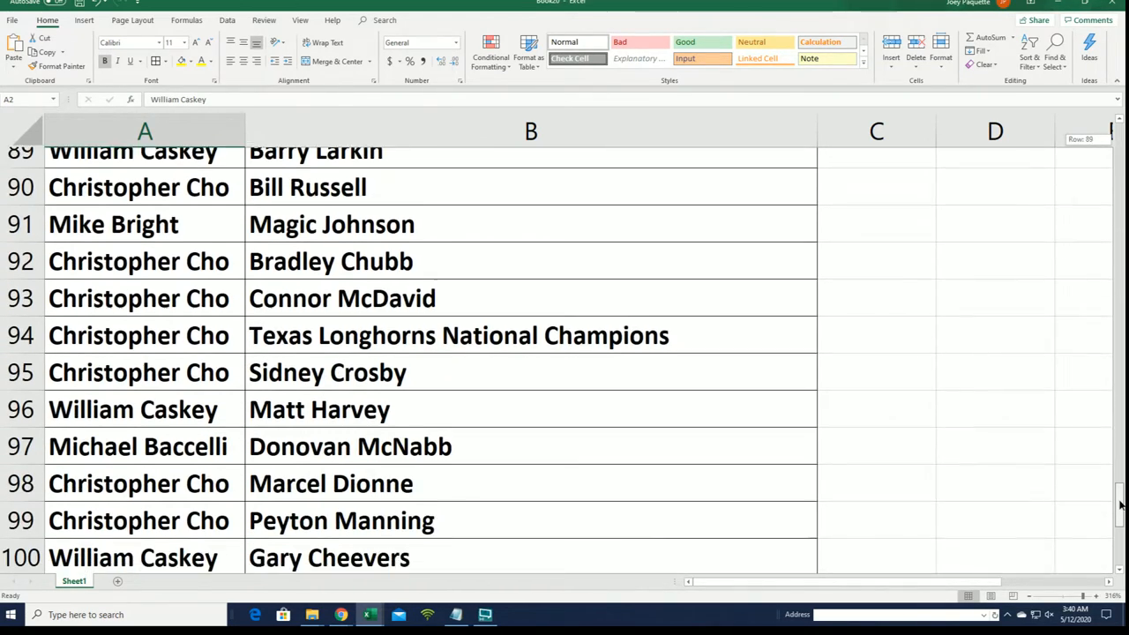
scroll(down, 3)
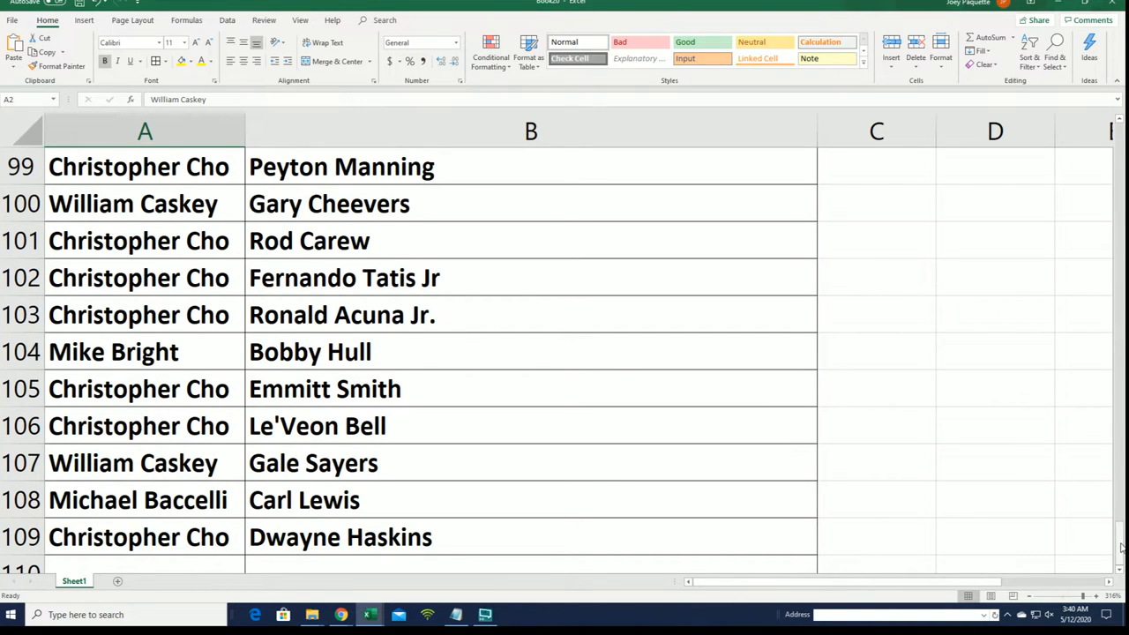
Step: Scroll back up from row 109 to the OWNERS and TEAMS headings in row 1
scroll(up, 3)
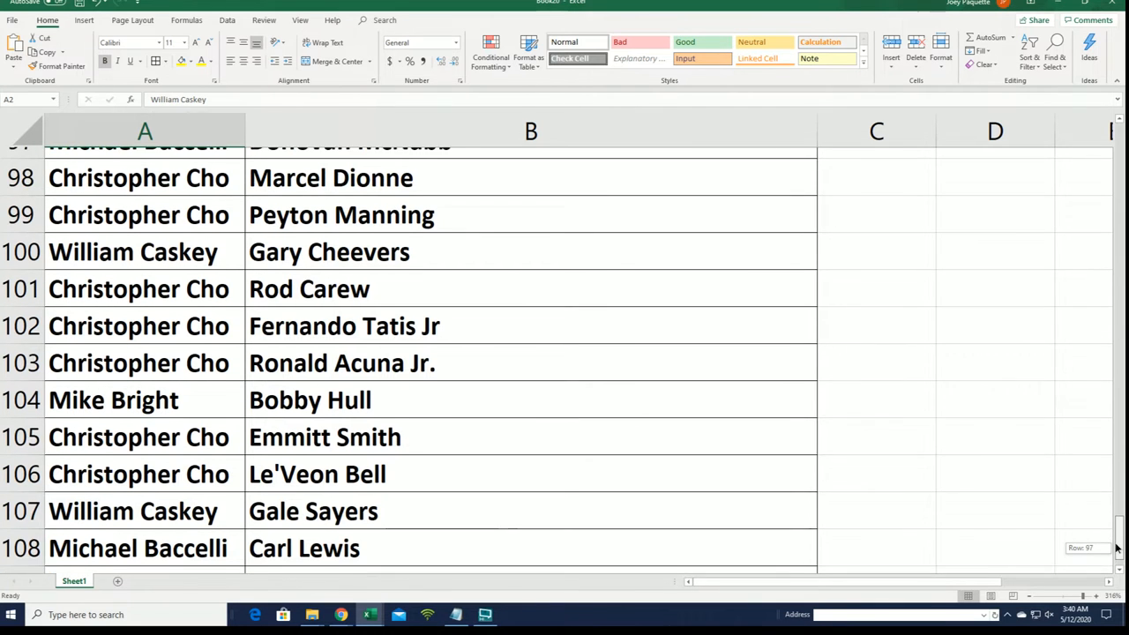
scroll(up, 3)
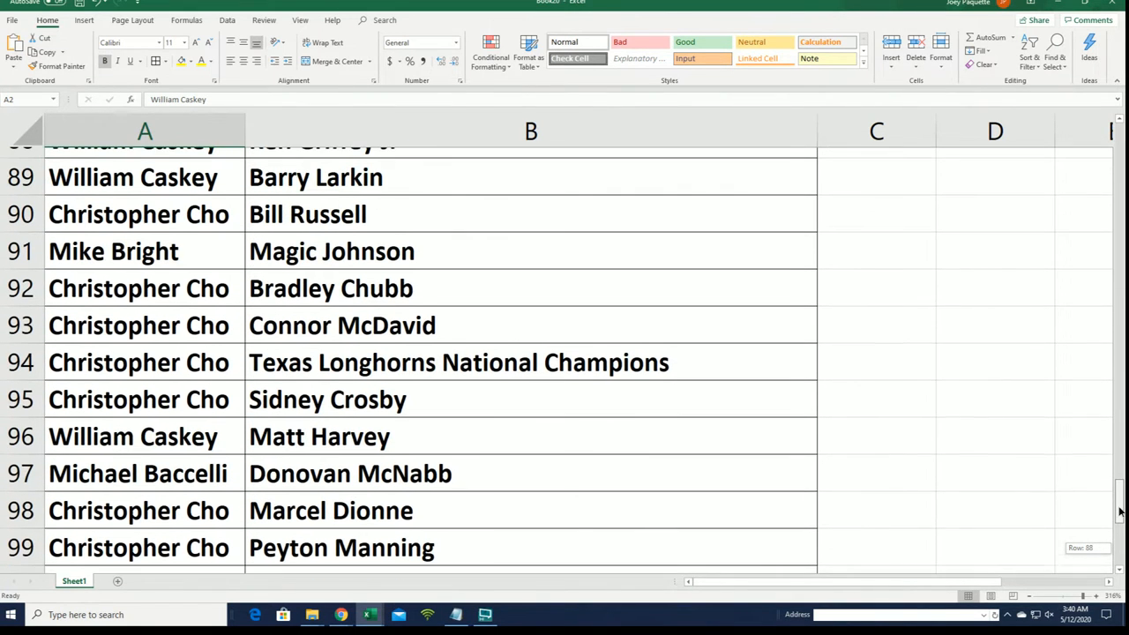
scroll(up, 3)
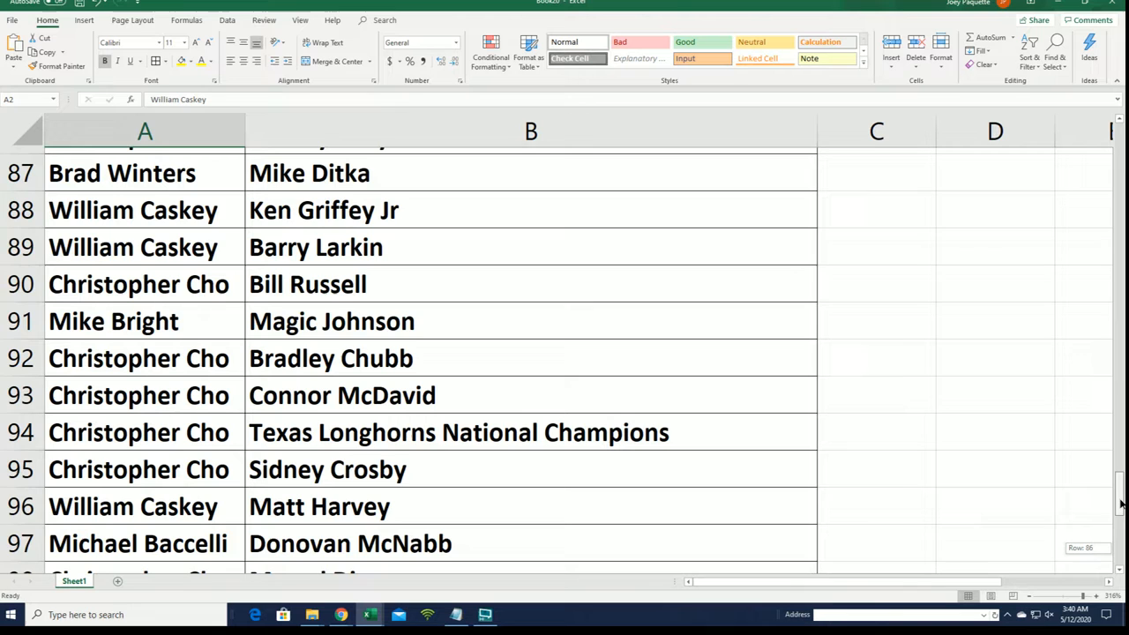
scroll(up, 3)
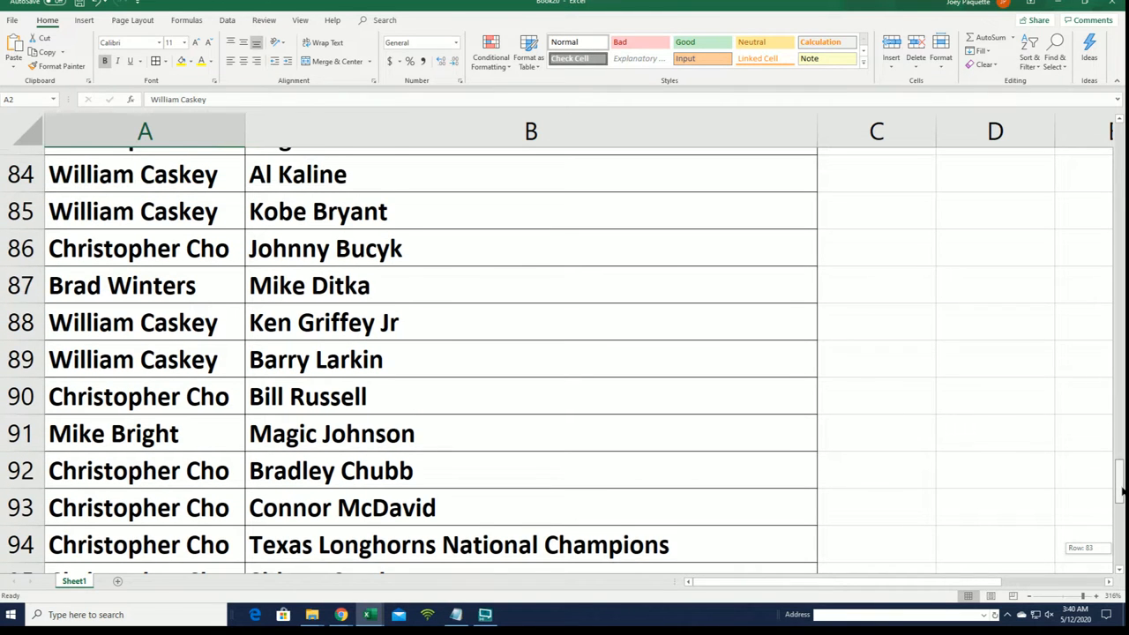
scroll(up, 3)
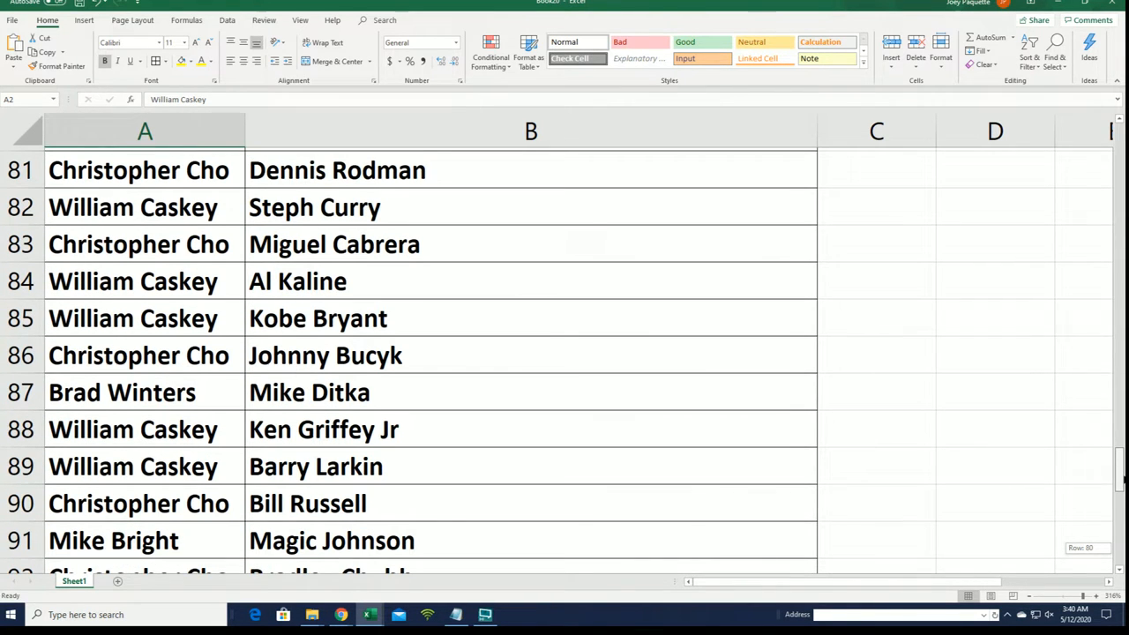
scroll(up, 3)
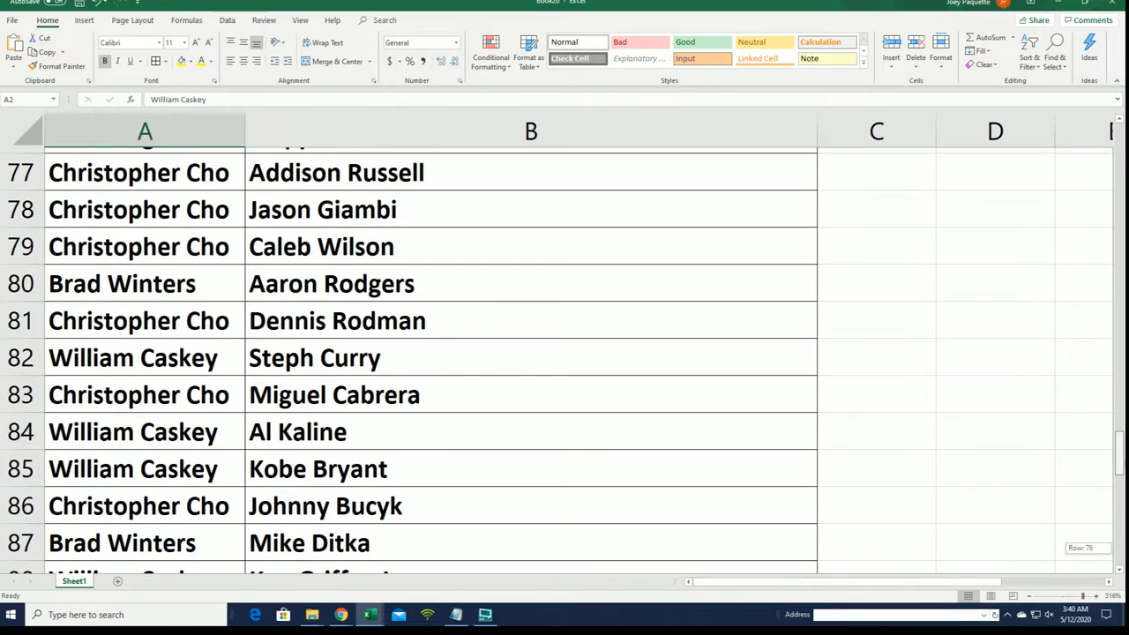
scroll(up, 3)
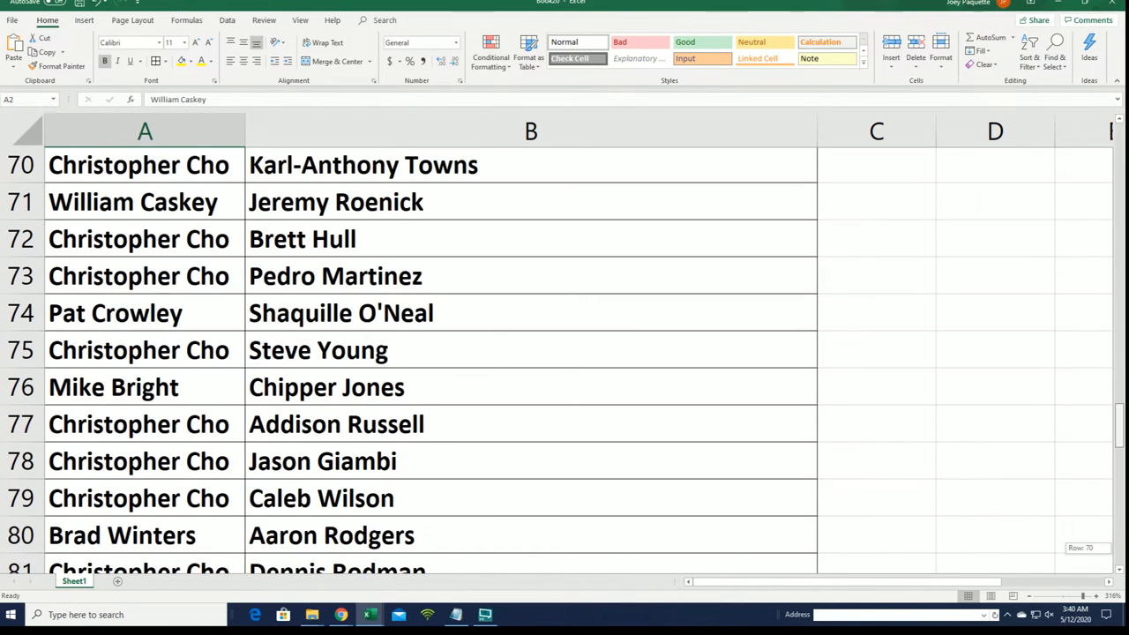
scroll(up, 3)
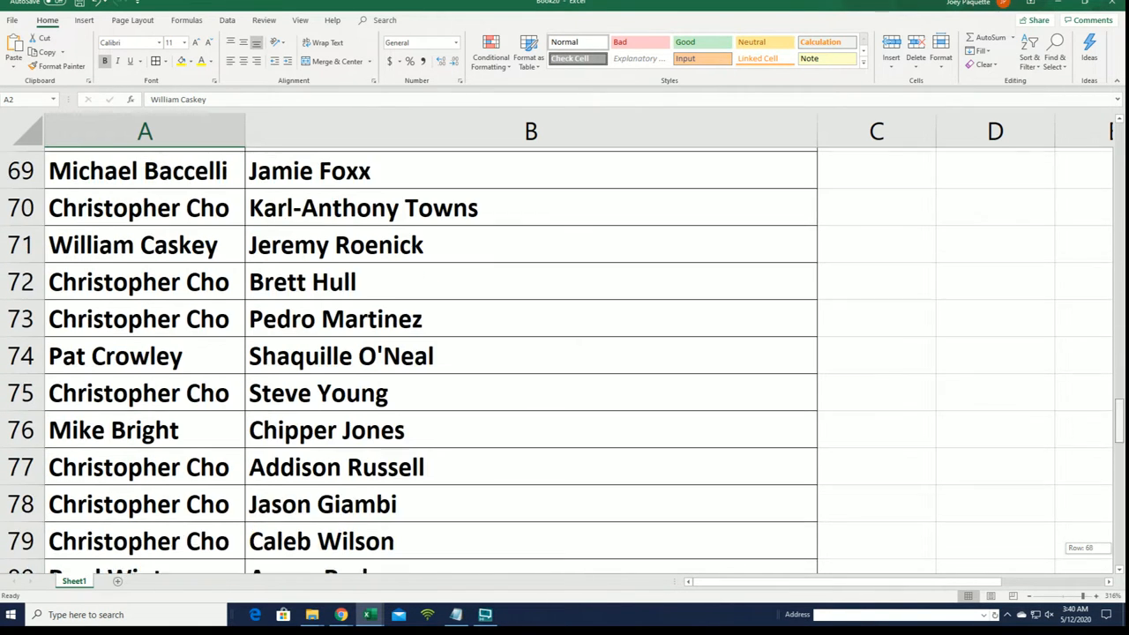
scroll(up, 3)
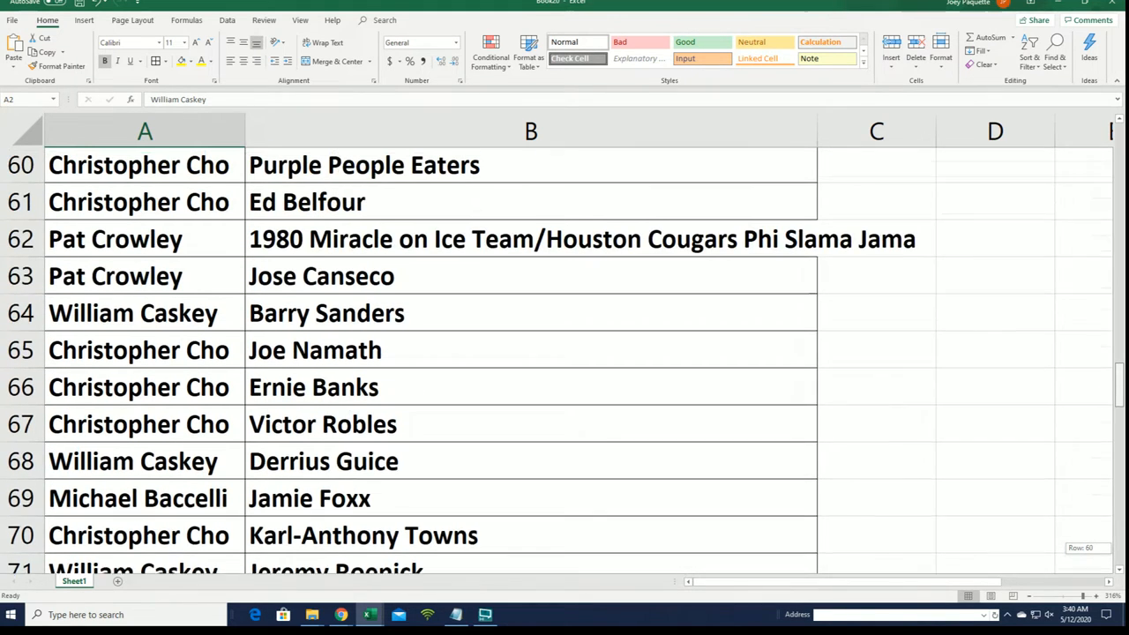
scroll(up, 3)
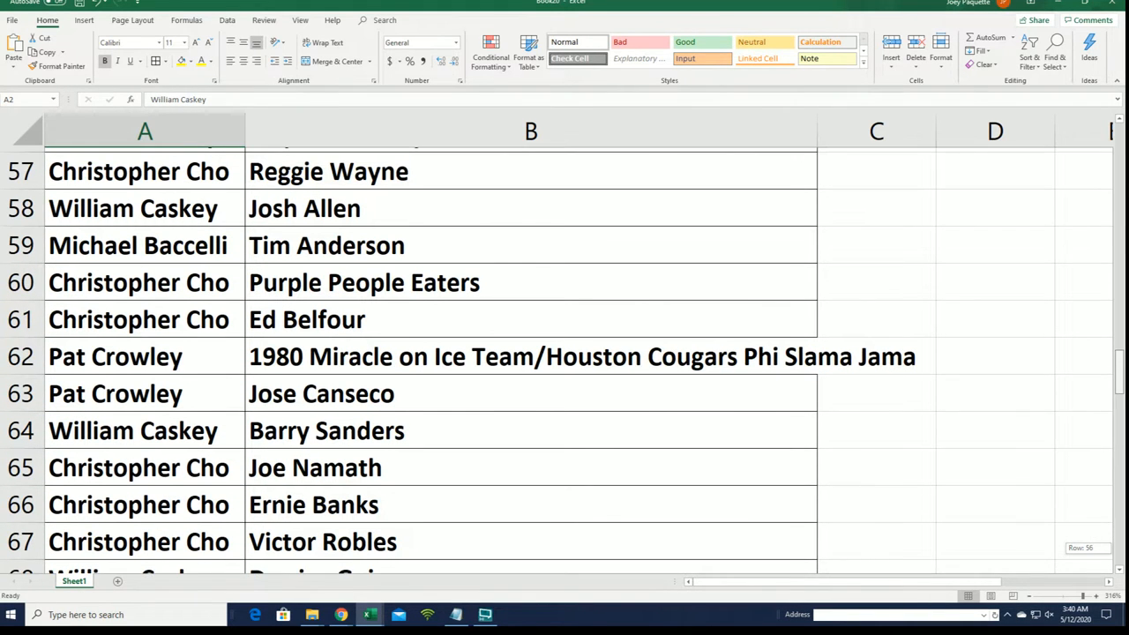
scroll(up, 3)
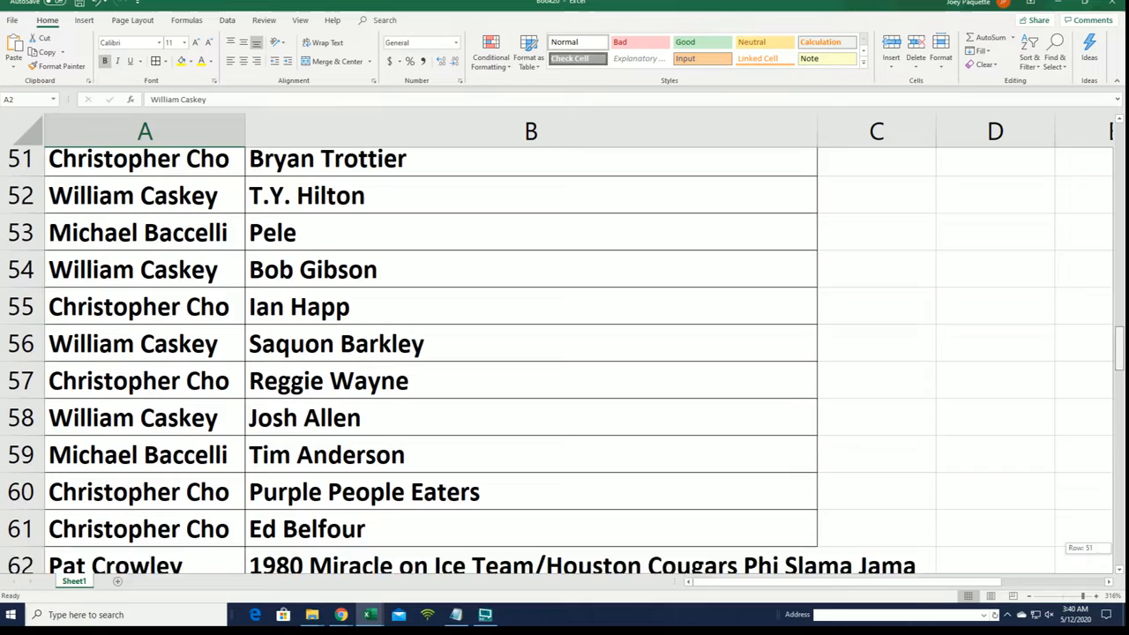
scroll(up, 3)
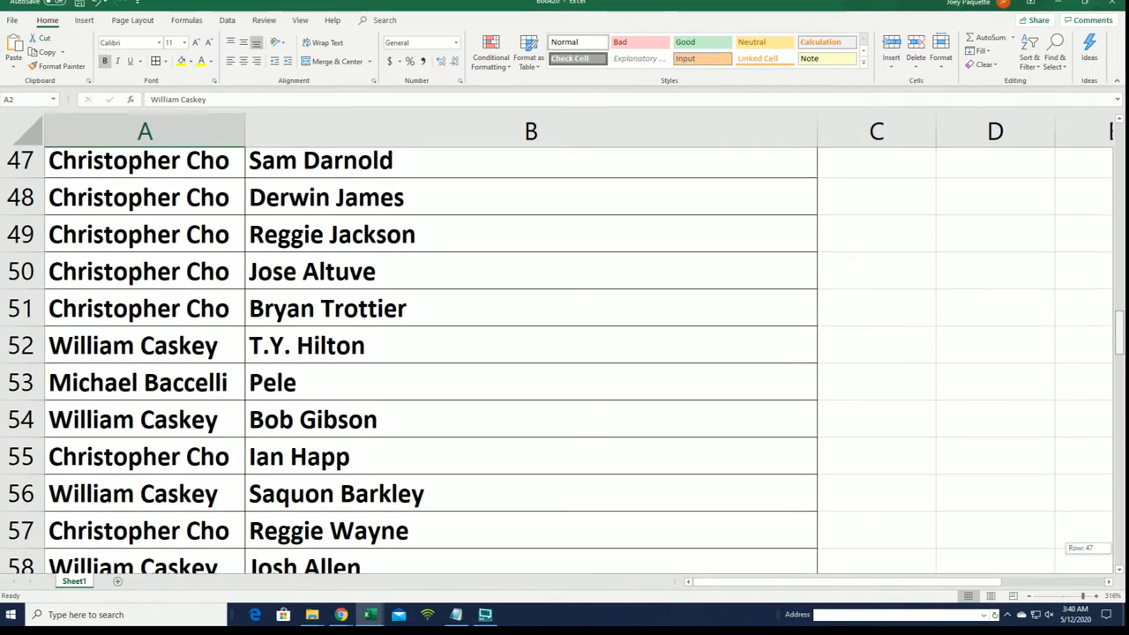
scroll(up, 3)
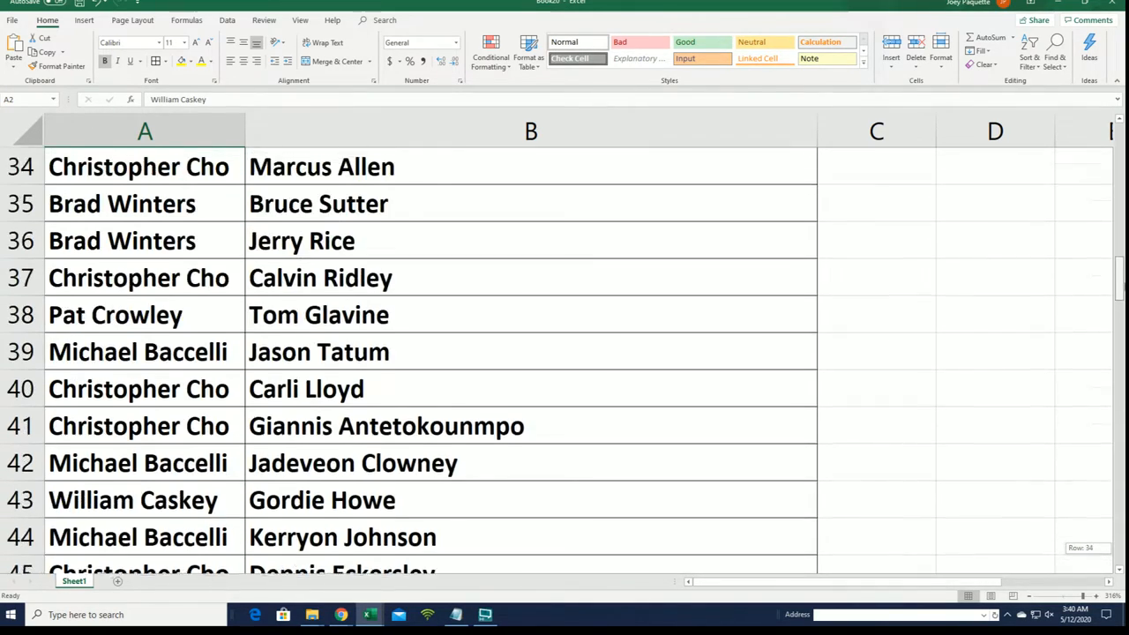
scroll(up, 3)
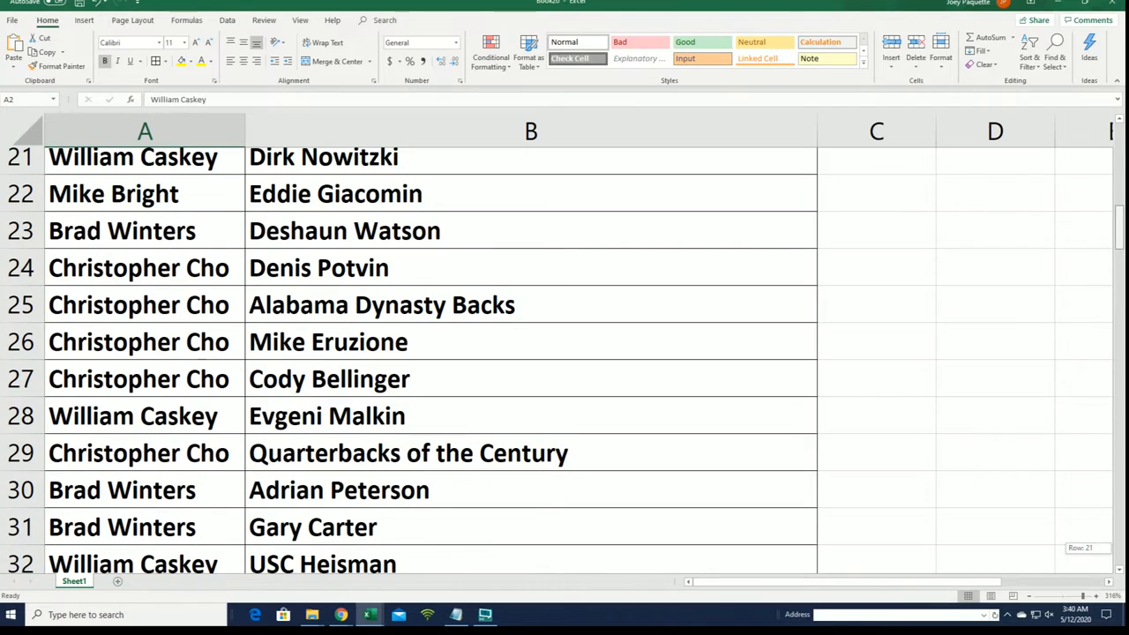
scroll(up, 3)
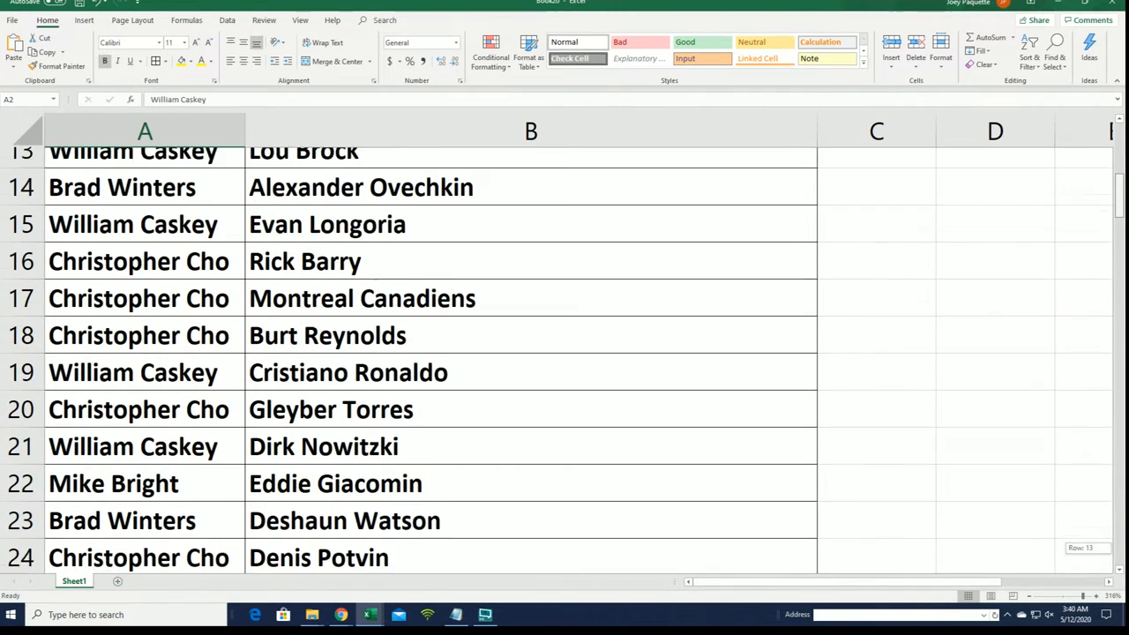
scroll(up, 3)
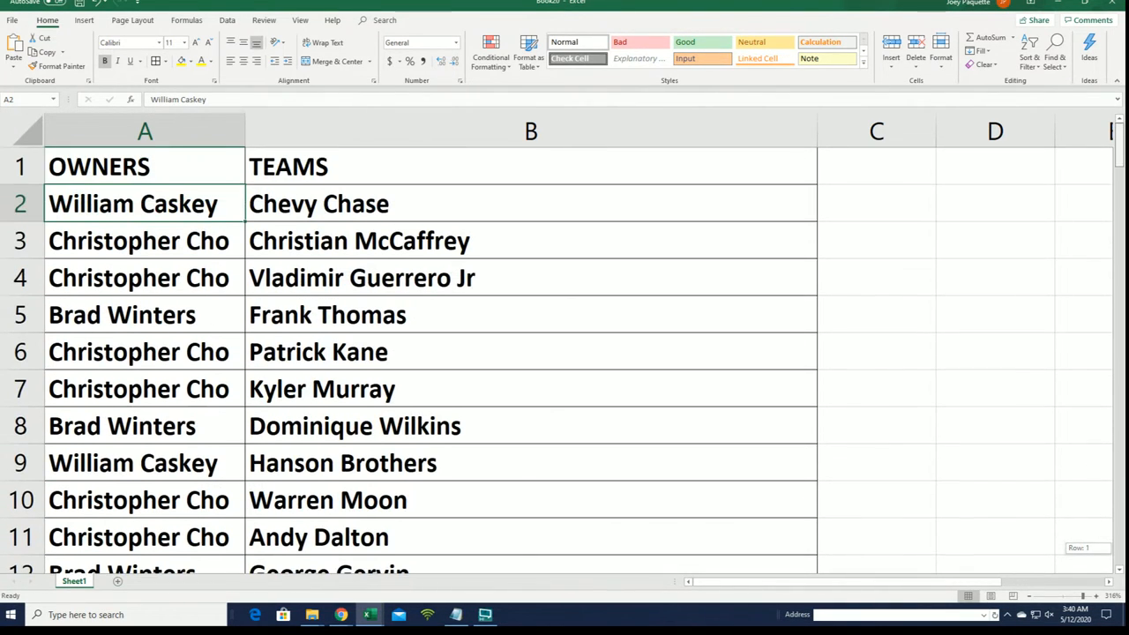